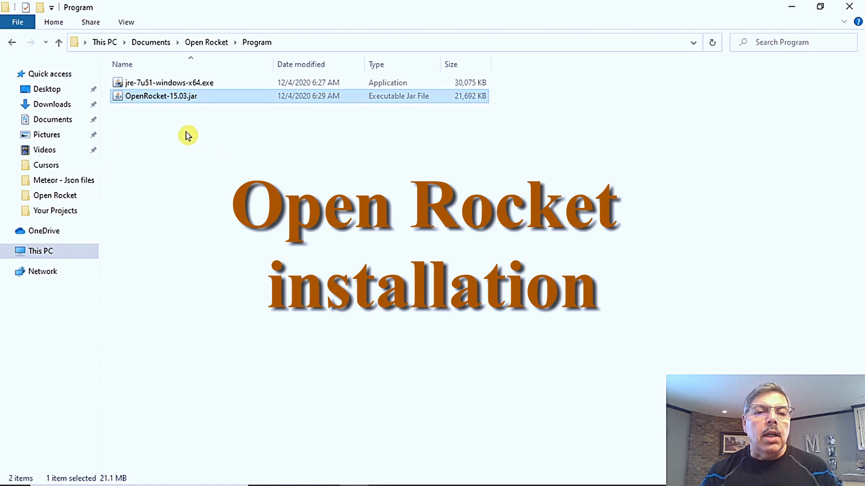
mouse_move(260, 152)
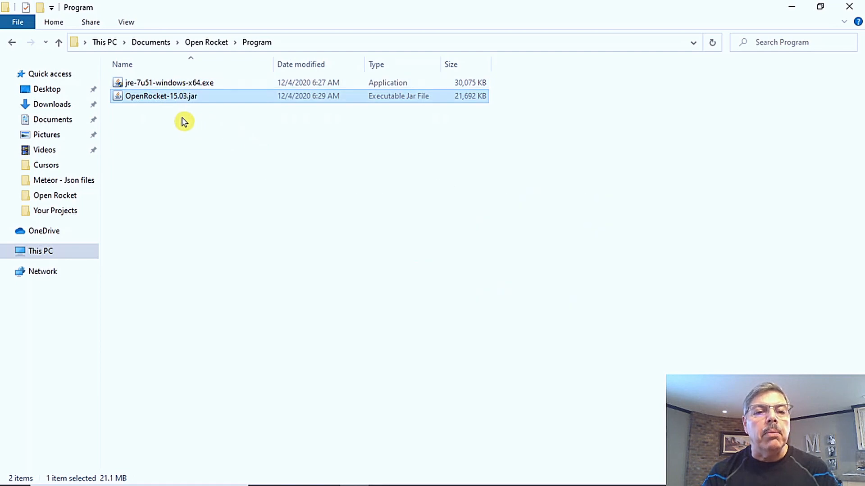
mouse_move(182, 103)
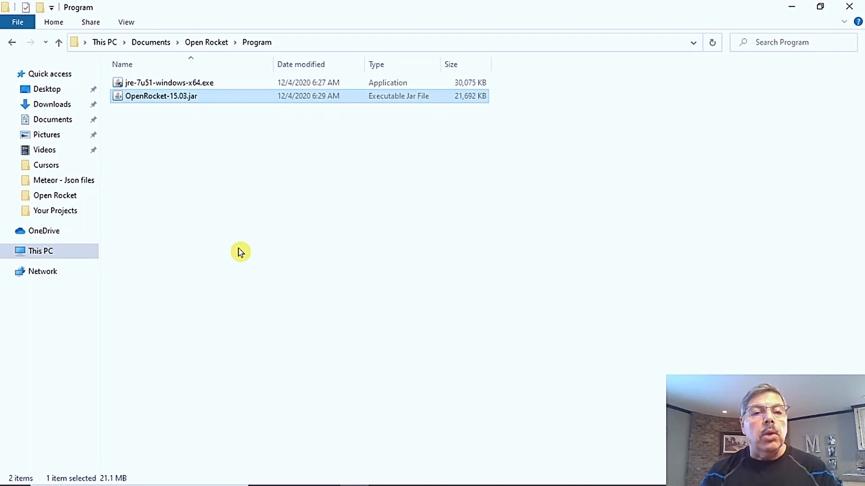
mouse_move(267, 212)
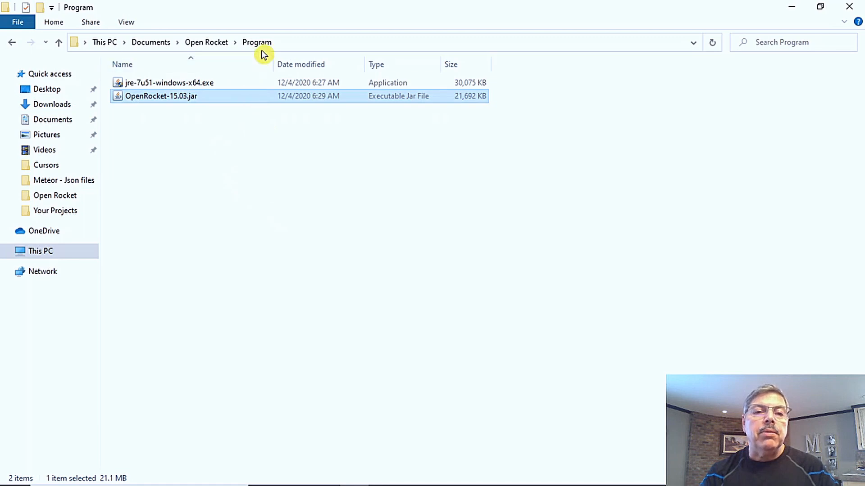
Step: Launch OpenRocket 15.03 from OpenRocket-15.03.jar in the Open Rocket Program folder
left_click(207, 41)
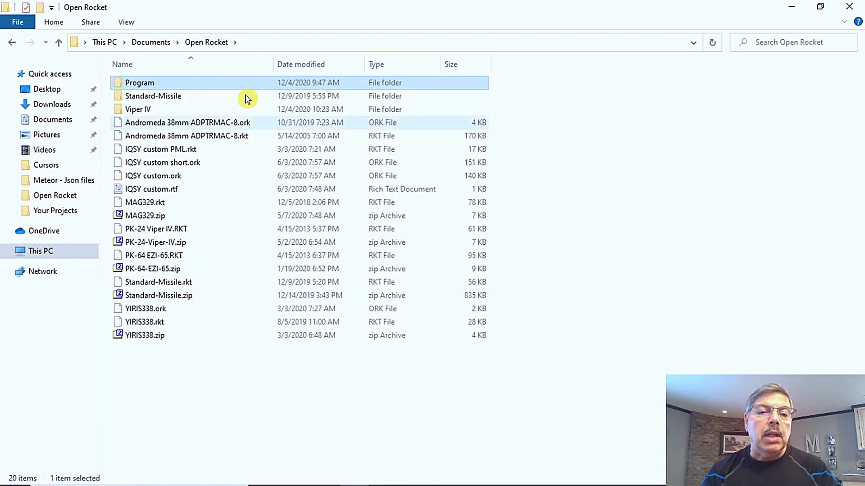
mouse_move(219, 165)
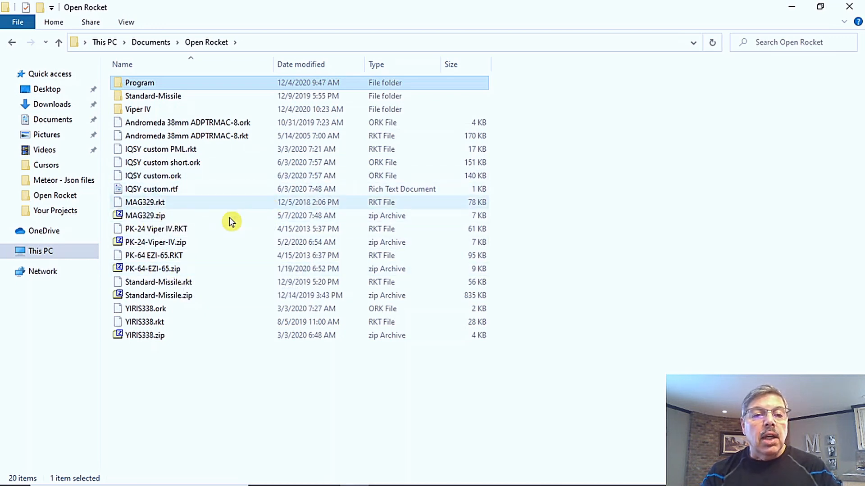
left_click(145, 215)
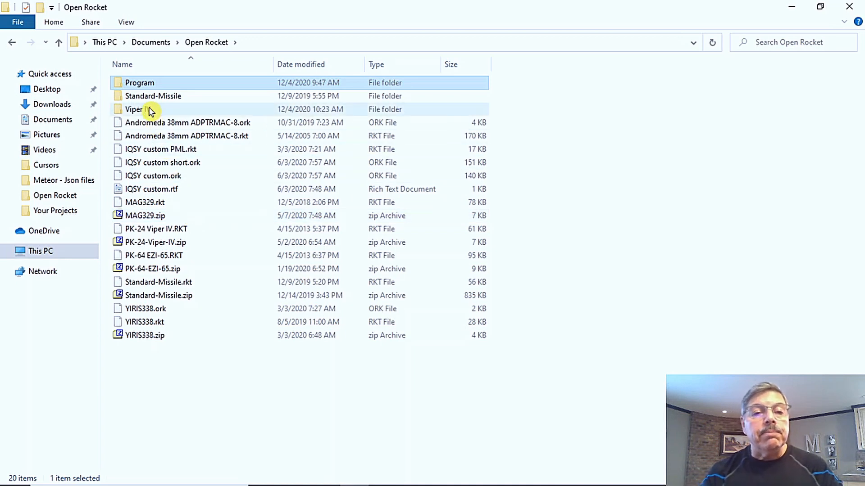
double_click(140, 82)
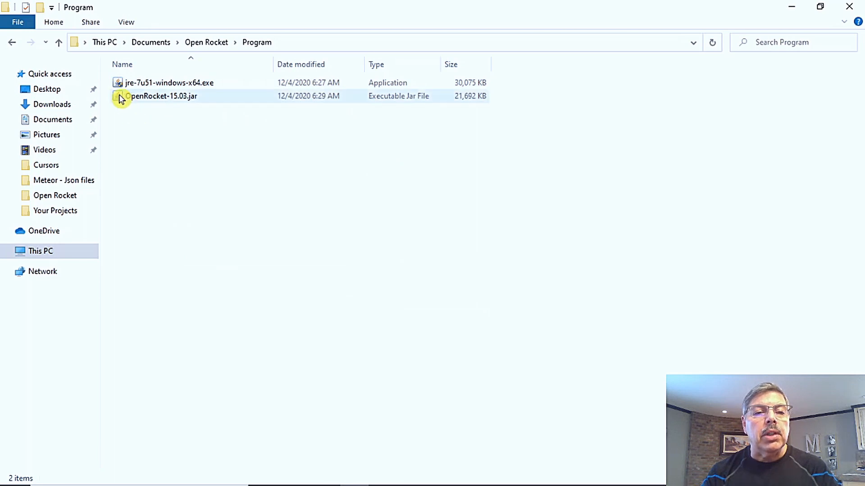
double_click(163, 95)
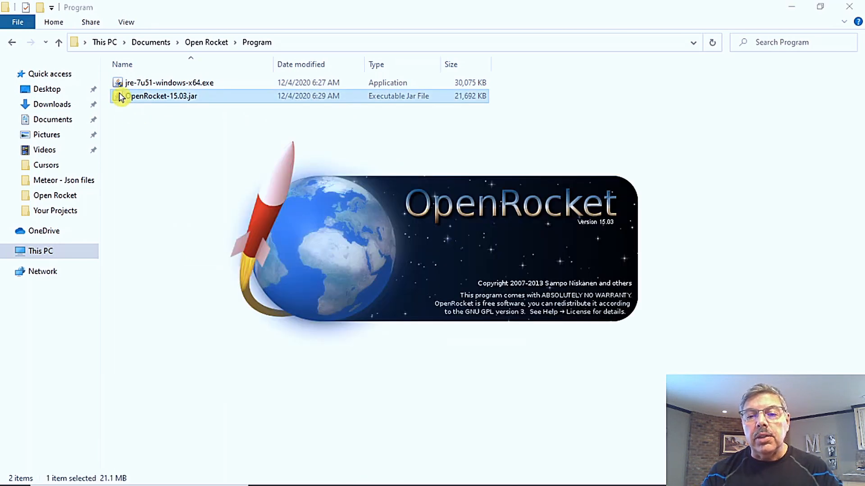
double_click(162, 96)
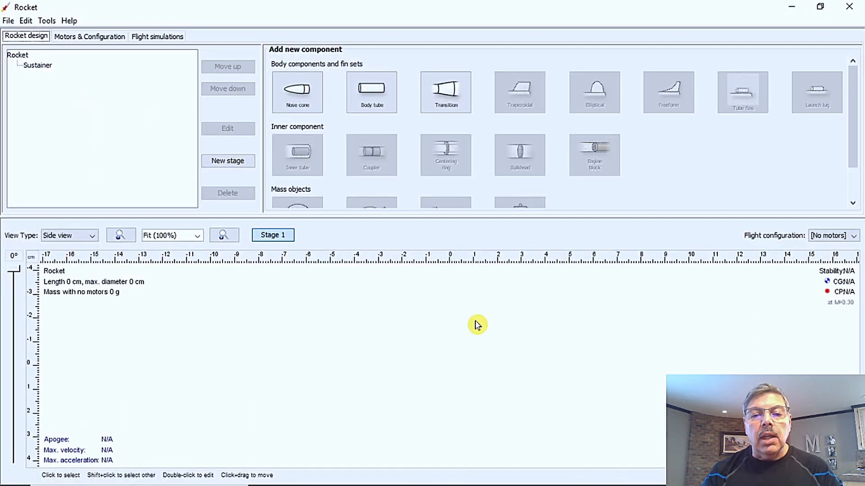
mouse_move(317, 355)
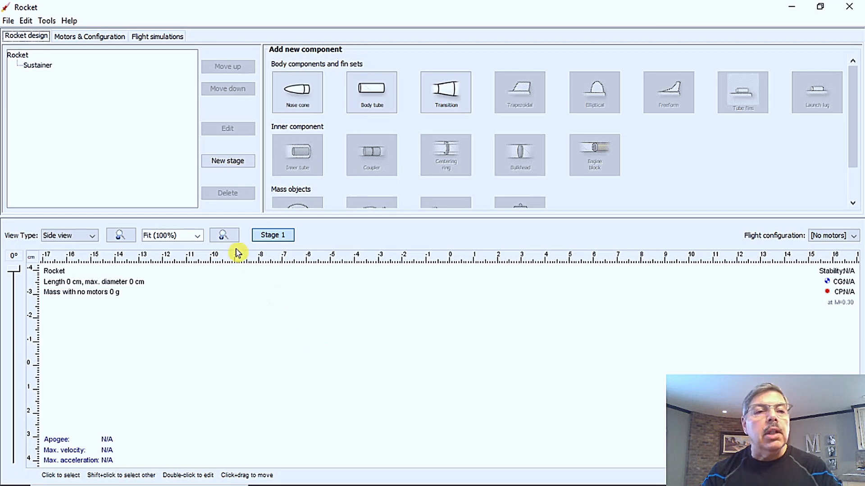
left_click(9, 20)
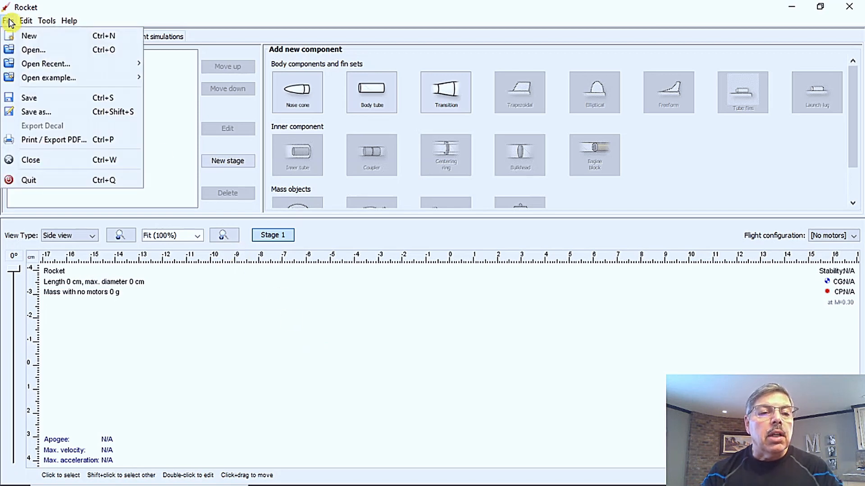
left_click(25, 20)
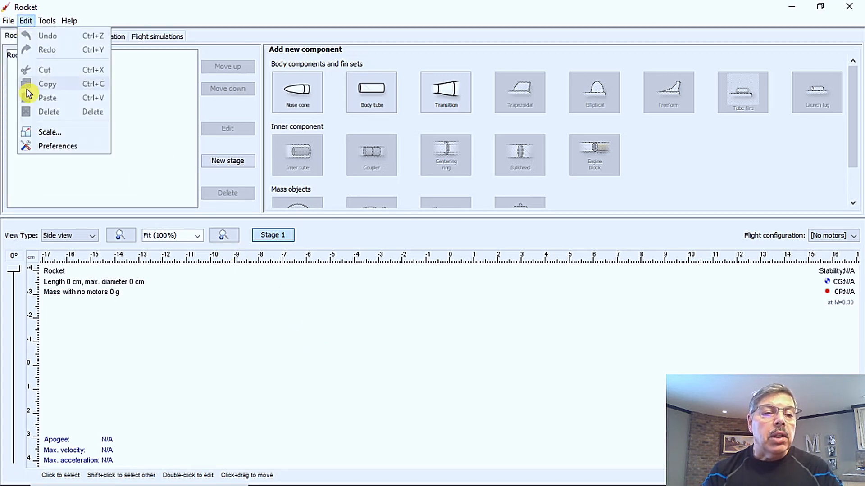
mouse_move(57, 146)
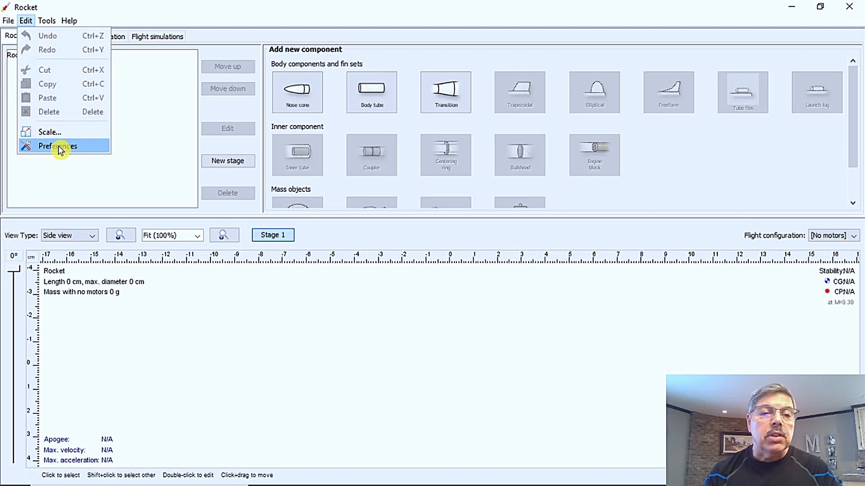
left_click(57, 146)
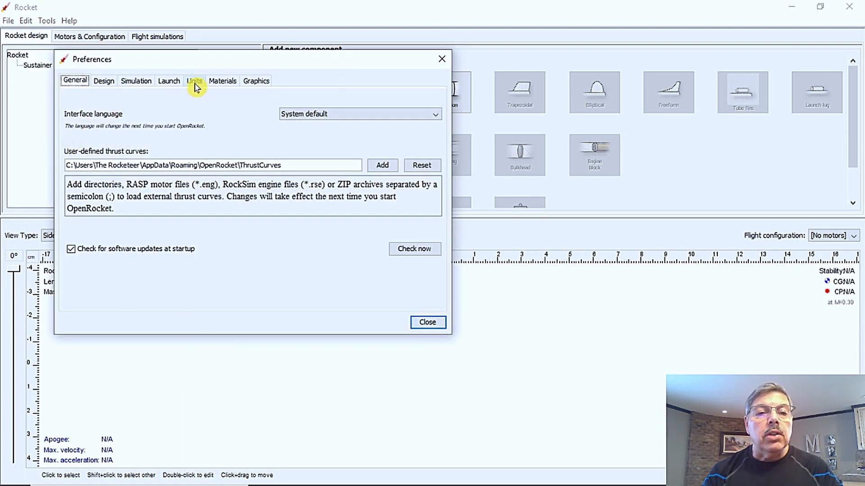
left_click(195, 81)
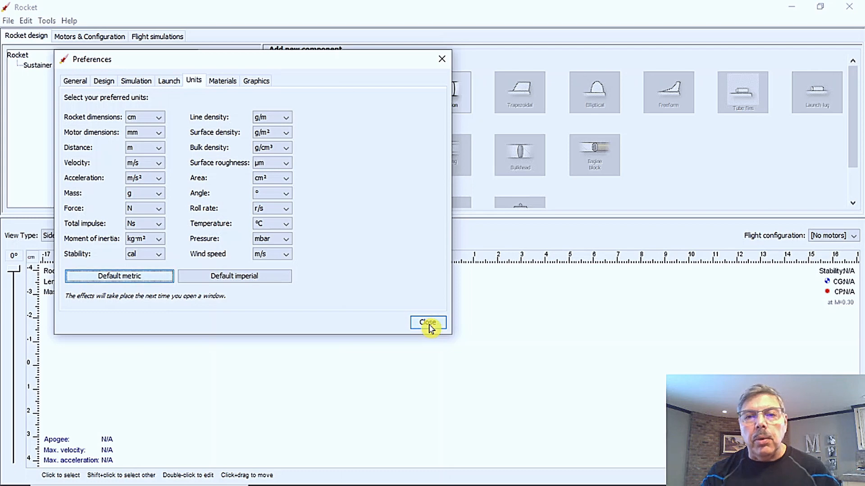
left_click(426, 322)
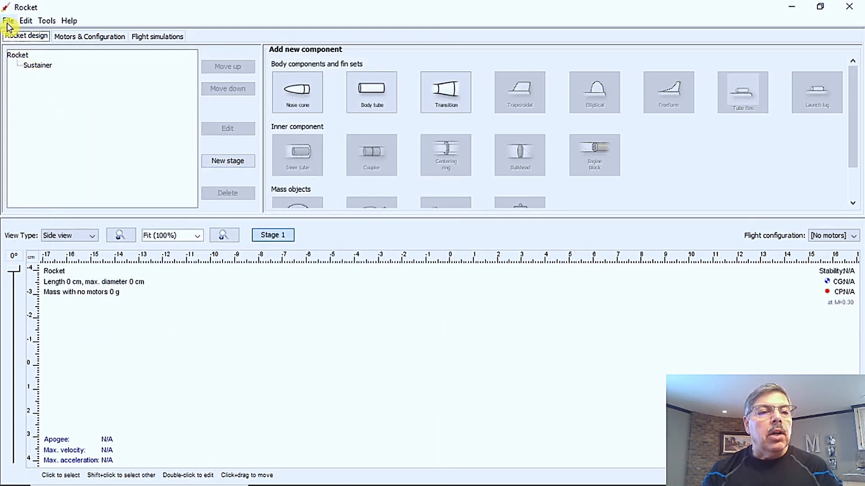
Step: Open the PK-24 Viper IV.RKT design from the Viper IV folder
left_click(8, 21)
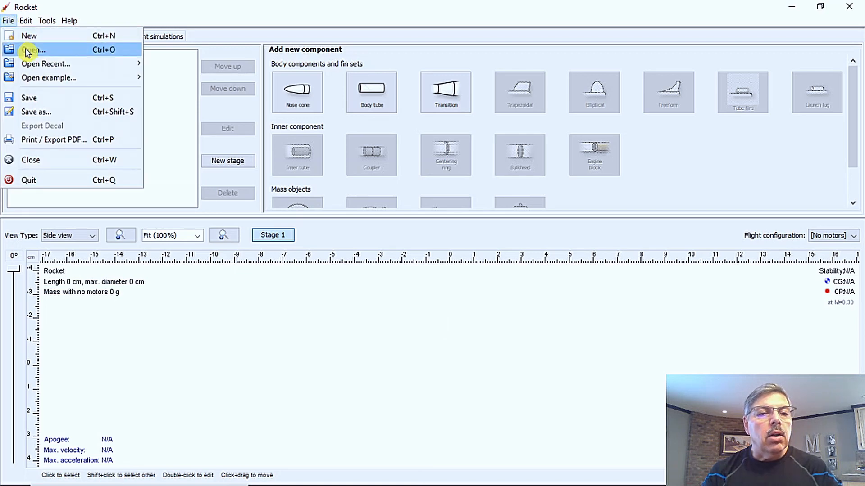
left_click(35, 50)
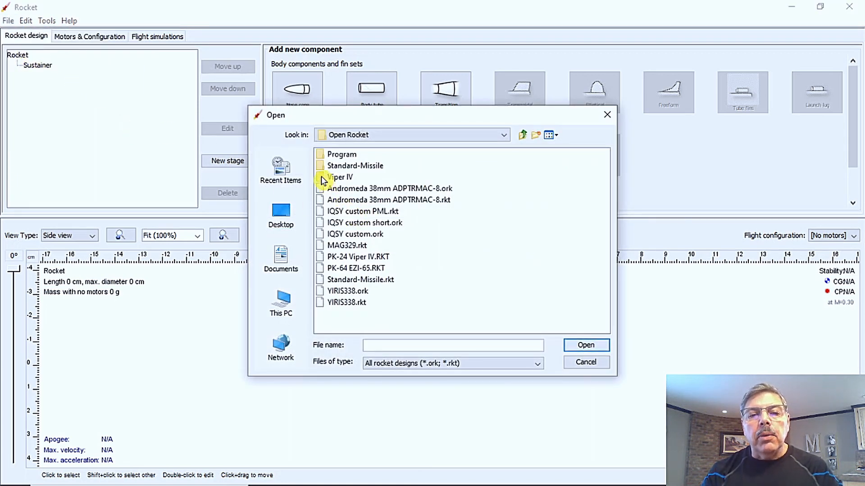
left_click(341, 177)
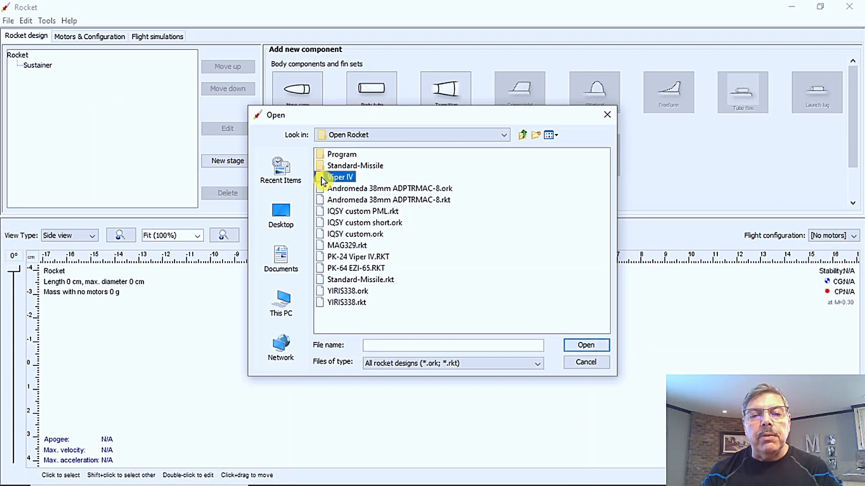
double_click(340, 177)
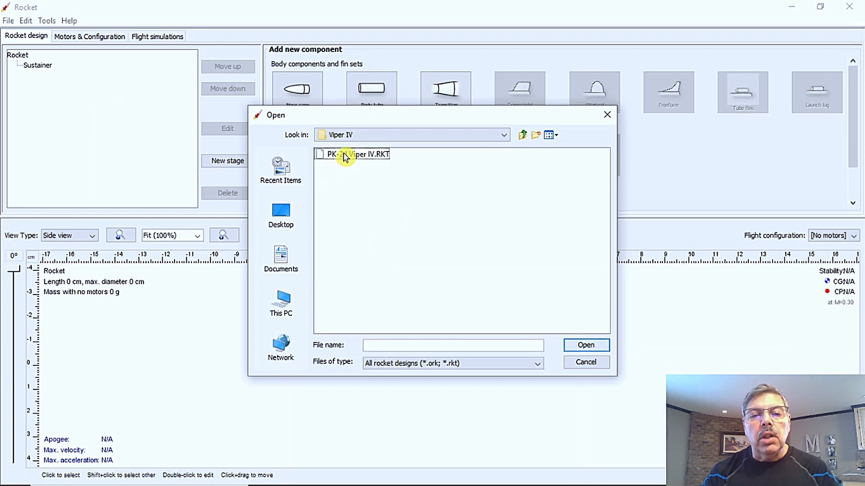
left_click(352, 155)
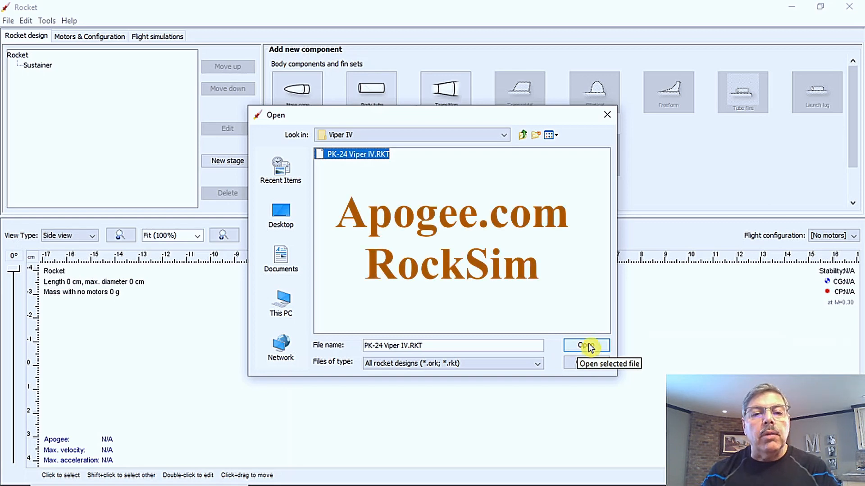
left_click(585, 346)
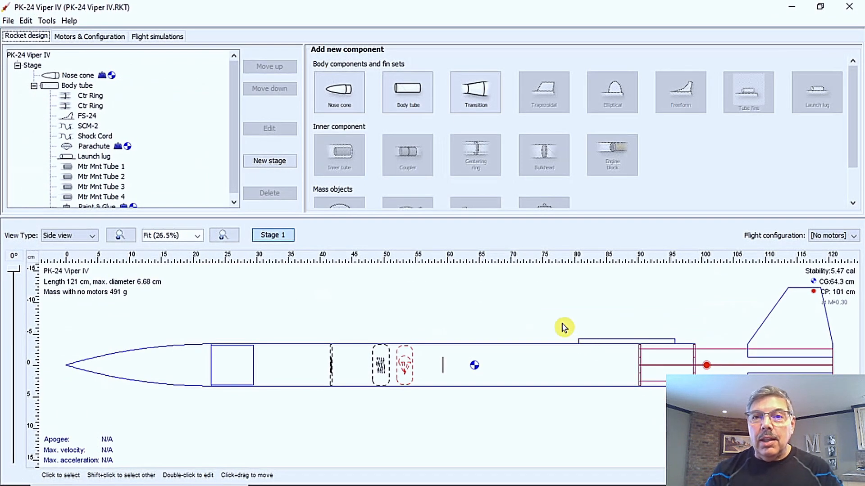
mouse_move(316, 319)
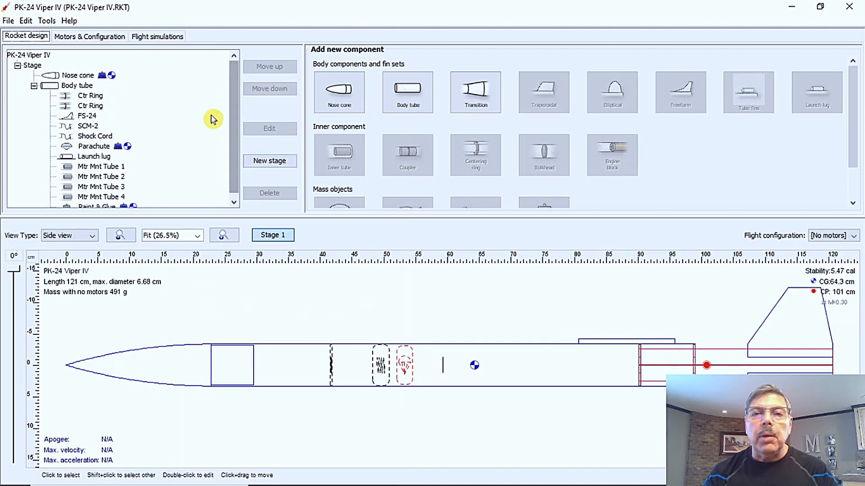
mouse_move(118, 104)
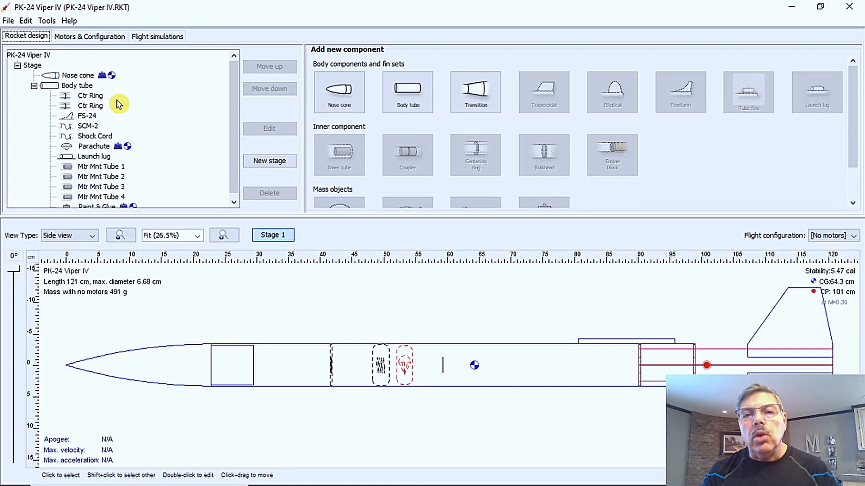
left_click(78, 75)
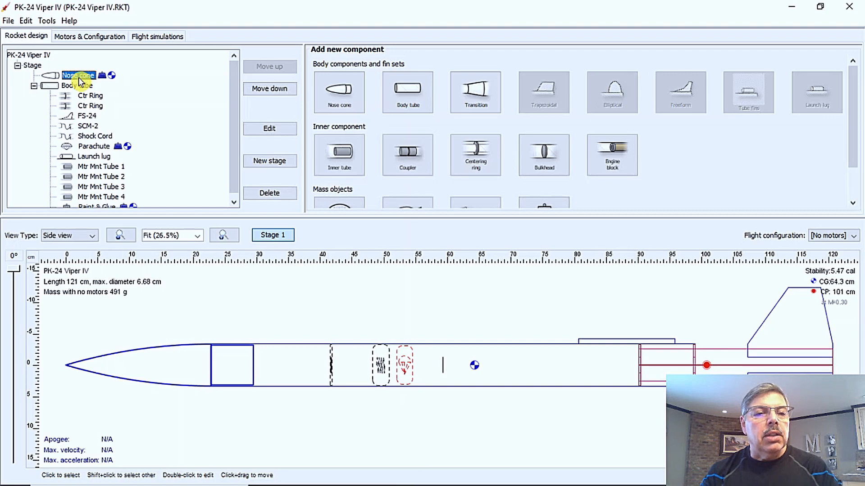
Step: Open the nose cone settings and expand its material list, still Polystyrene PS
double_click(78, 75)
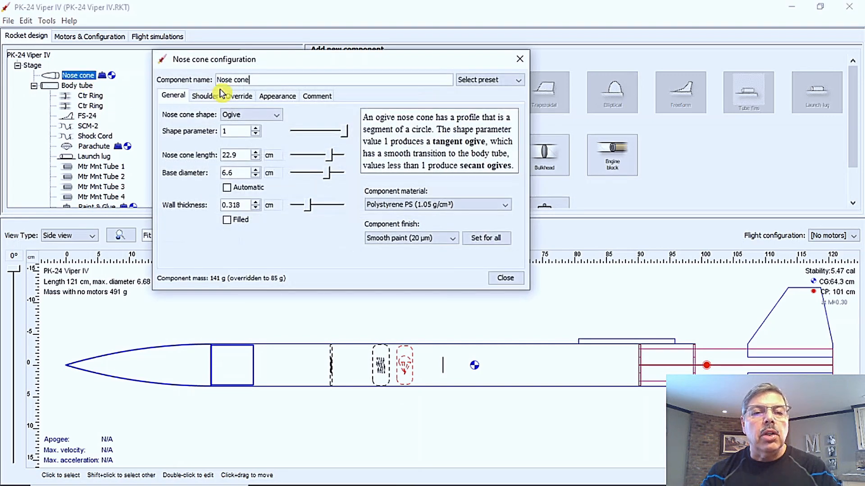
mouse_move(78, 75)
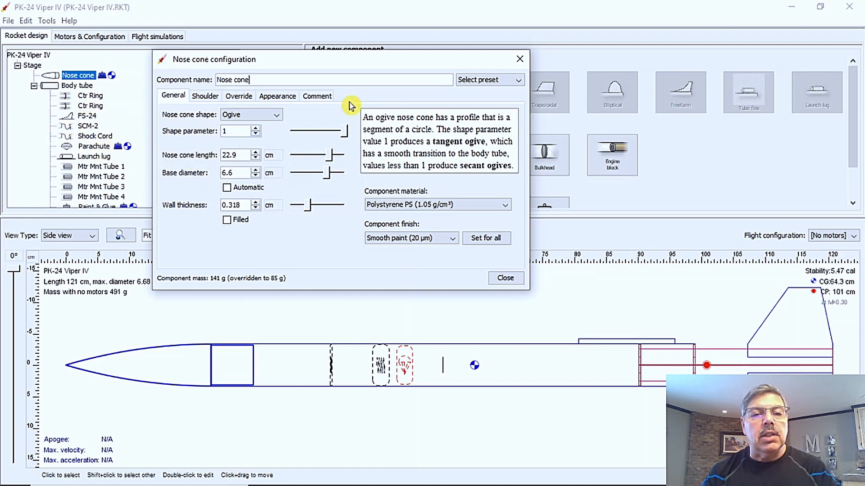
mouse_move(329, 263)
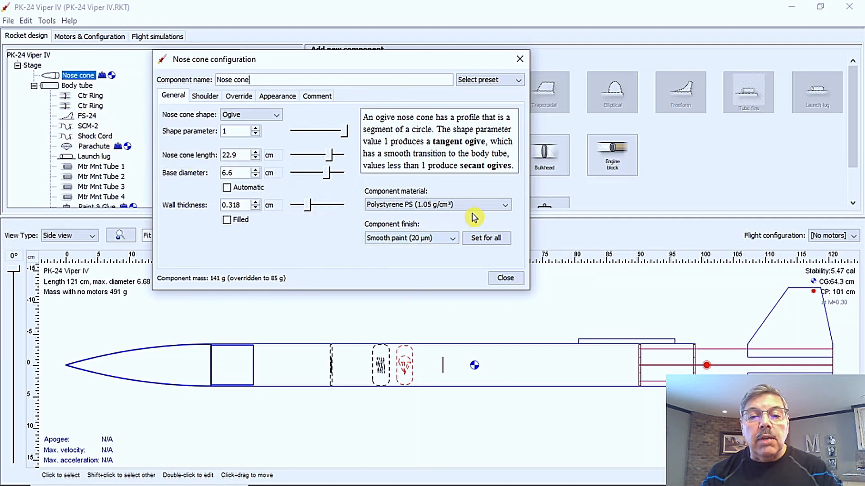
mouse_move(472, 208)
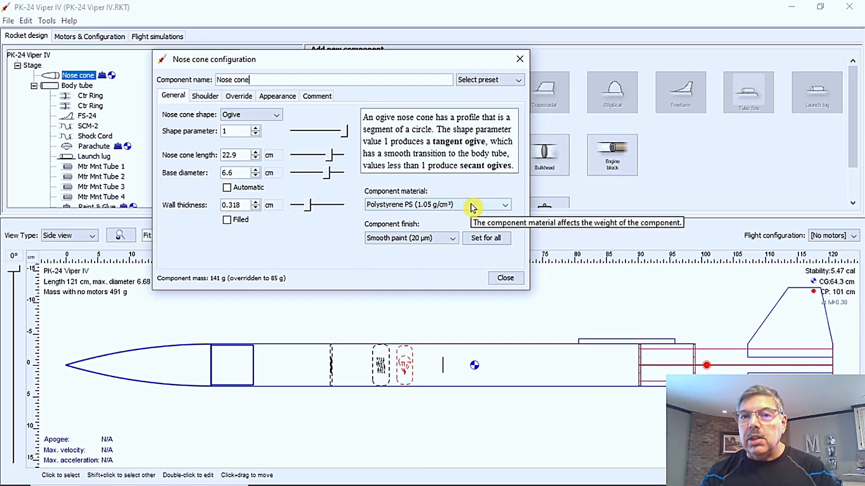
left_click(502, 205)
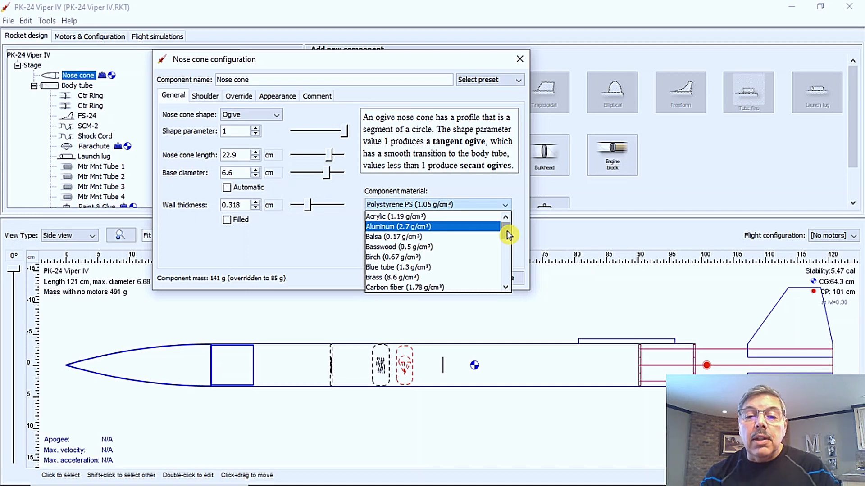
scroll("down", 3)
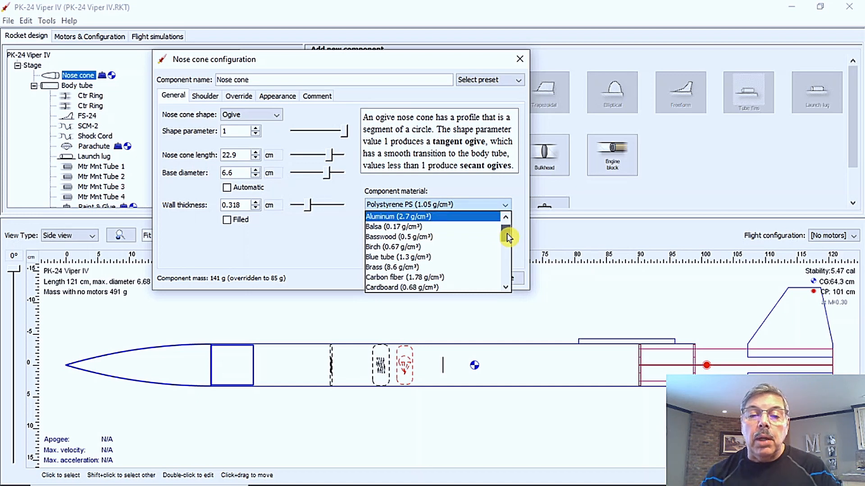
scroll("down", 3)
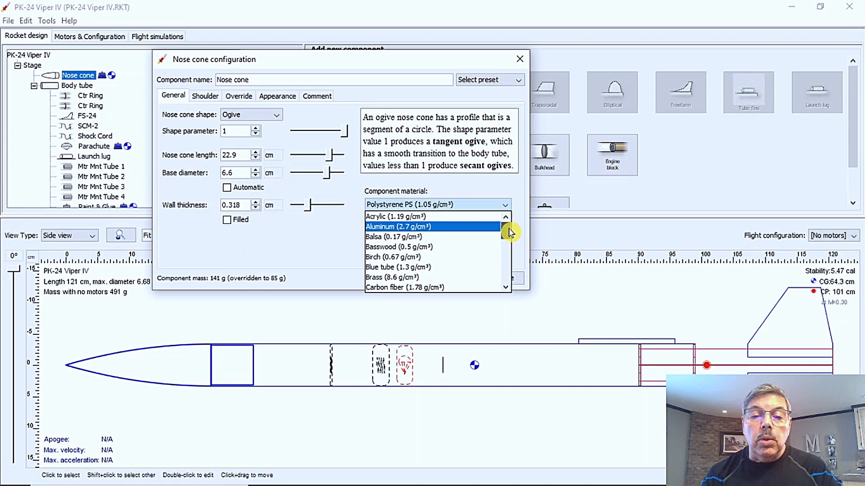
scroll("down", 3)
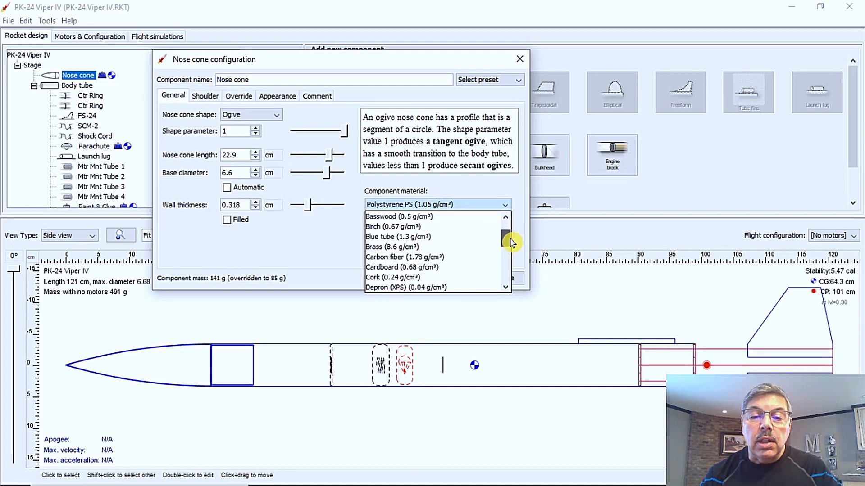
scroll("down", 3)
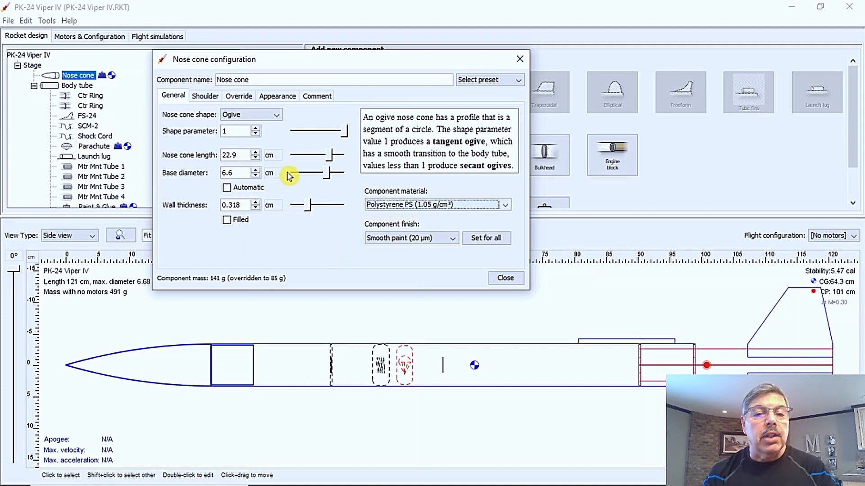
mouse_move(166, 103)
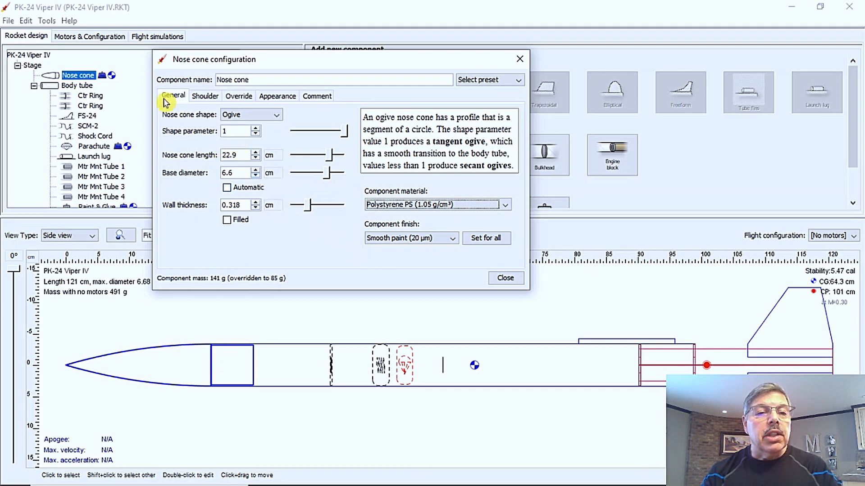
mouse_move(119, 68)
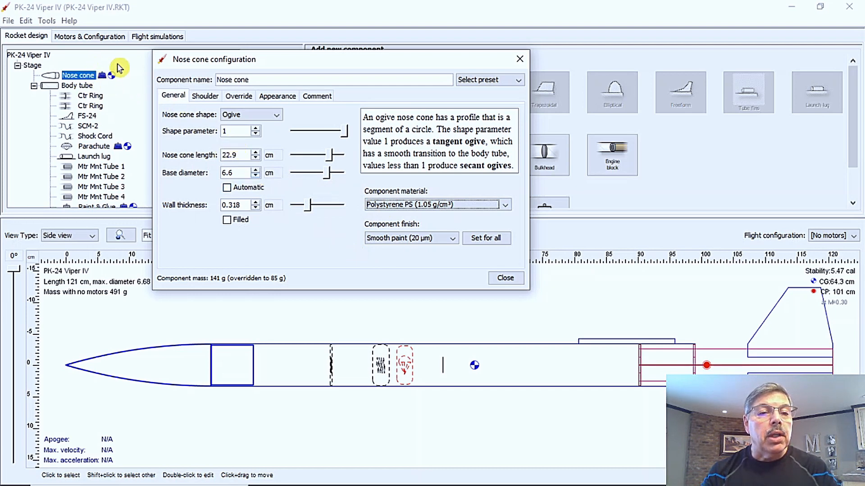
mouse_move(102, 61)
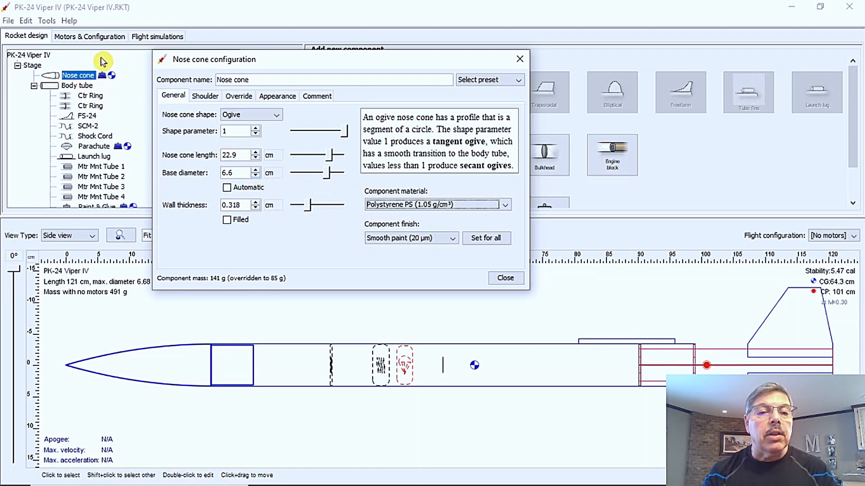
mouse_move(239, 147)
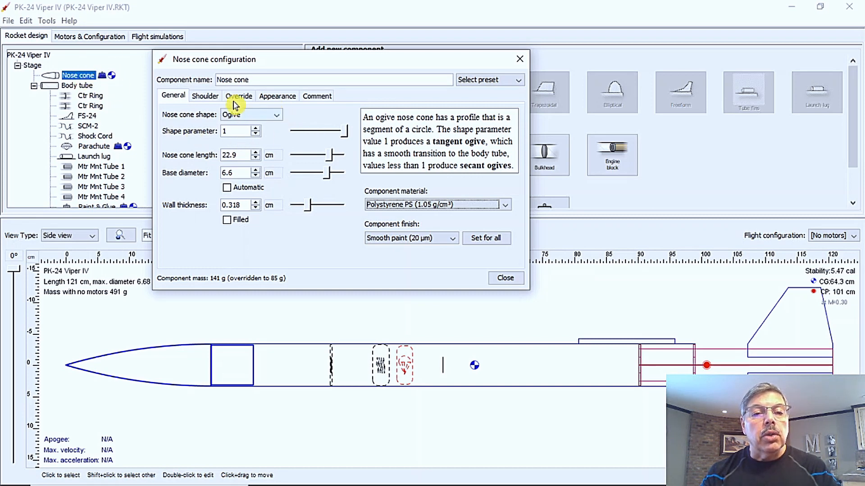
Step: Uncheck the nose cone's mass and center-of-gravity overrides, leaving its mass at 141 g
left_click(238, 95)
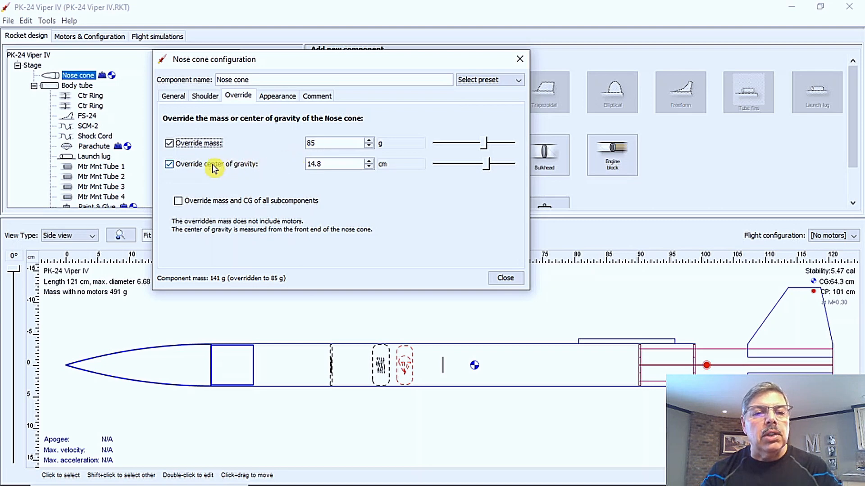
left_click(170, 142)
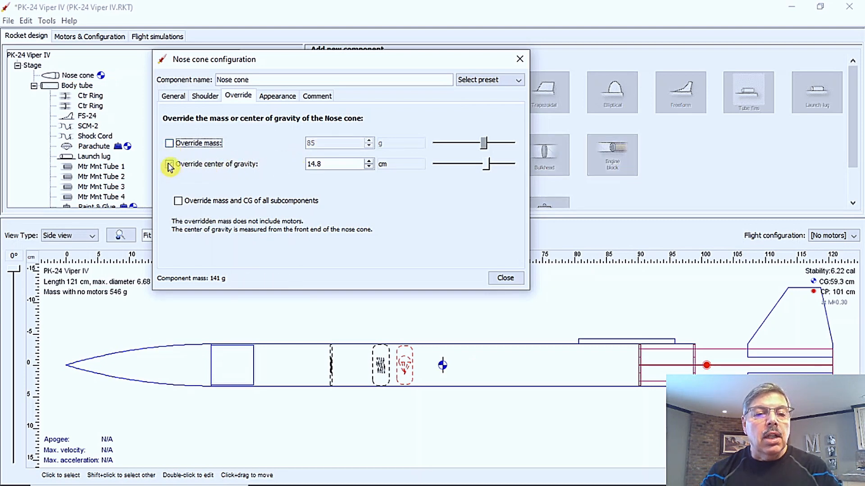
left_click(170, 164)
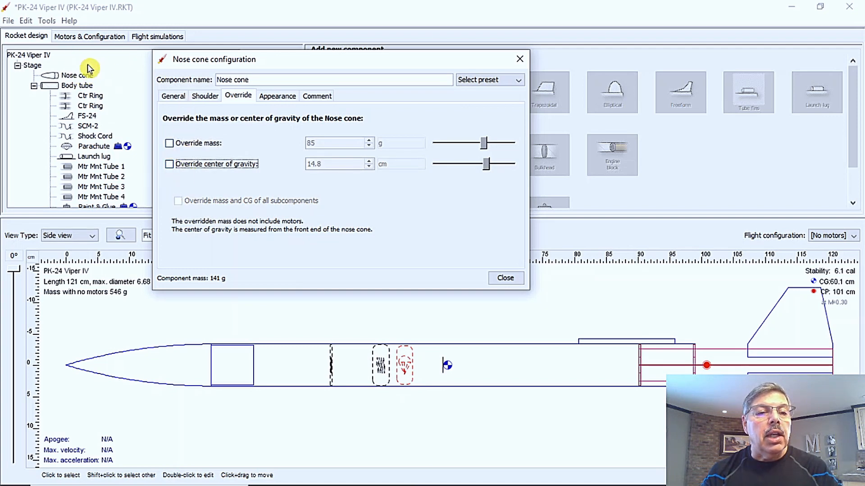
left_click(169, 143)
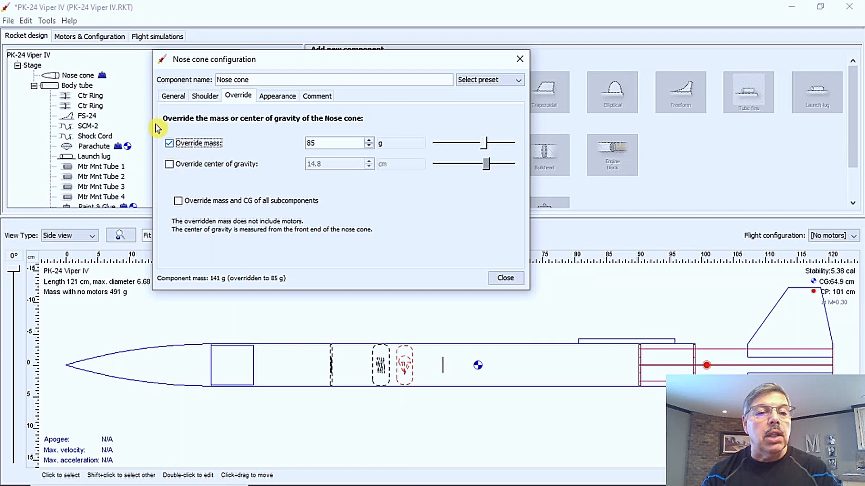
mouse_move(113, 128)
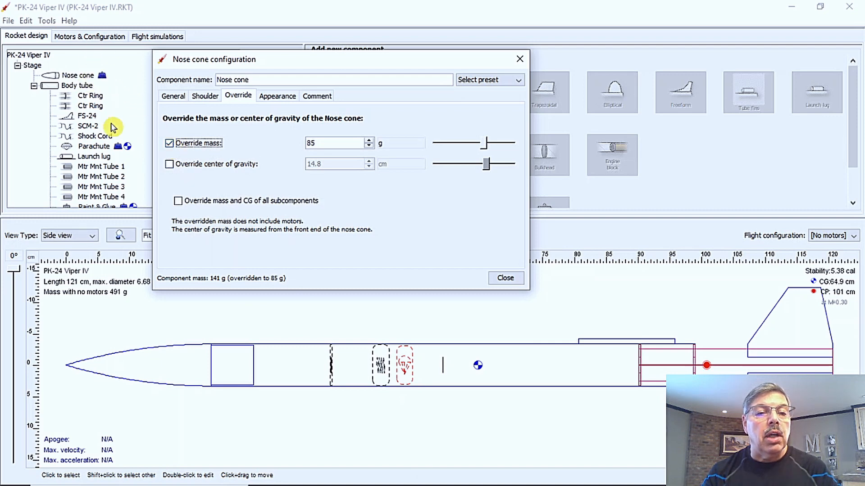
left_click(169, 143)
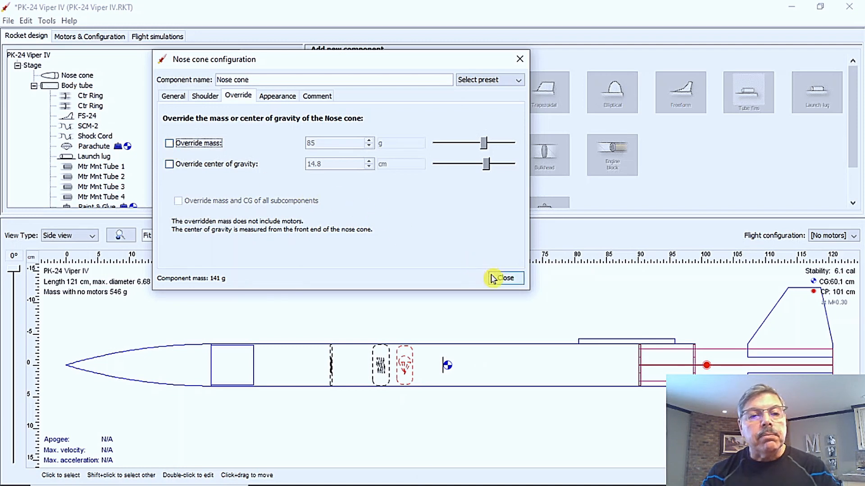
Step: Switch the nose cone dialog back to General, showing ogive polystyrene at 141 g
left_click(173, 95)
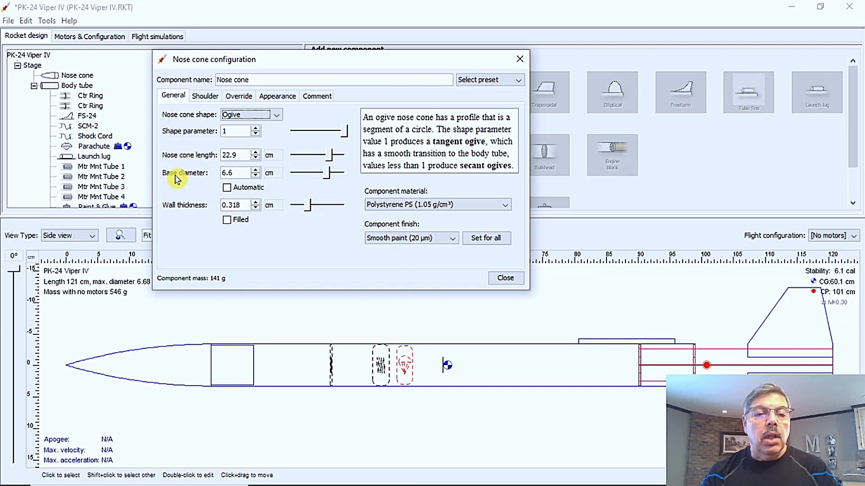
mouse_move(173, 258)
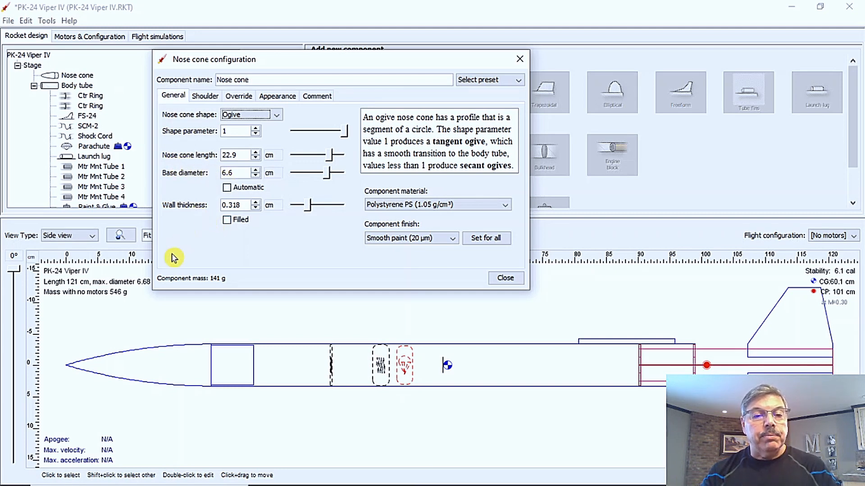
mouse_move(215, 249)
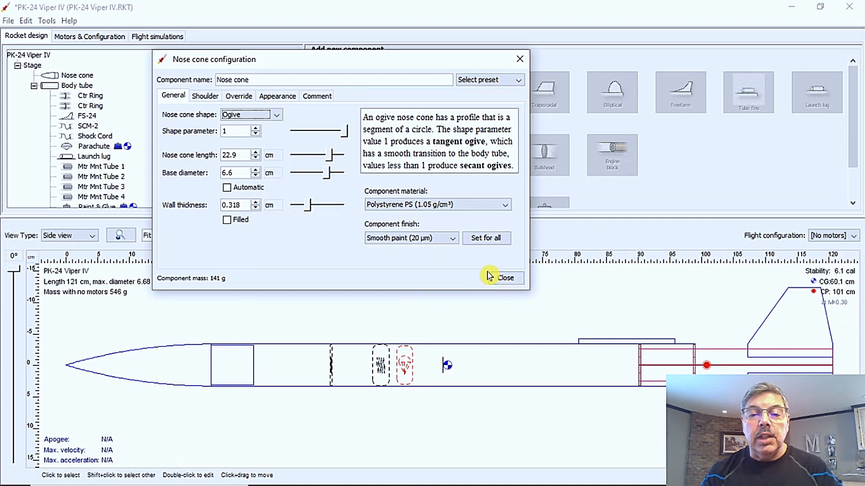
Step: Close the nose cone dialog and open the Body tube settings (paper, 157 g)
left_click(503, 277)
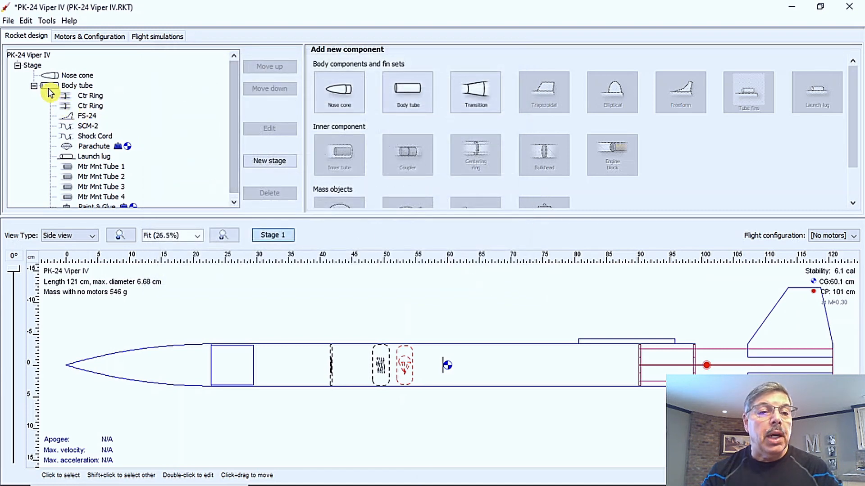
double_click(77, 86)
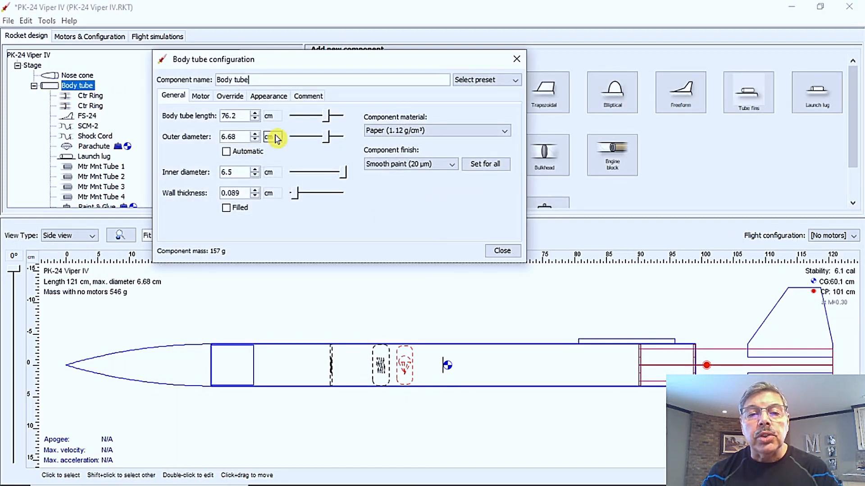
mouse_move(471, 137)
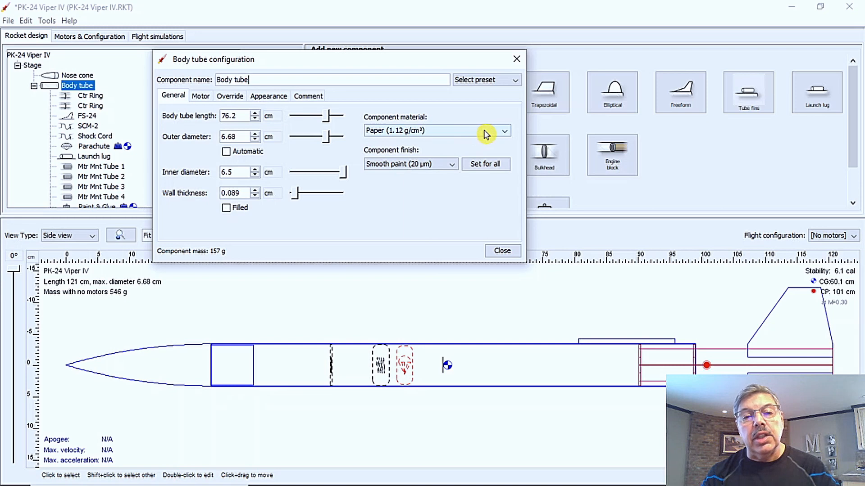
mouse_move(487, 134)
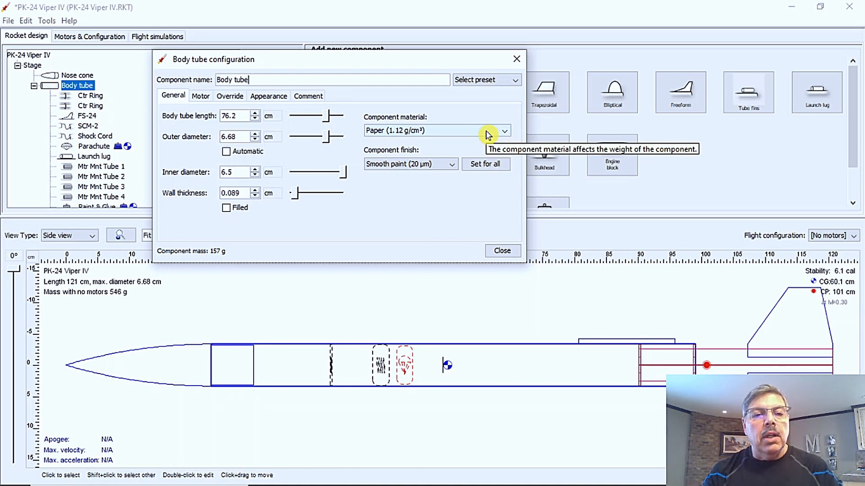
mouse_move(279, 147)
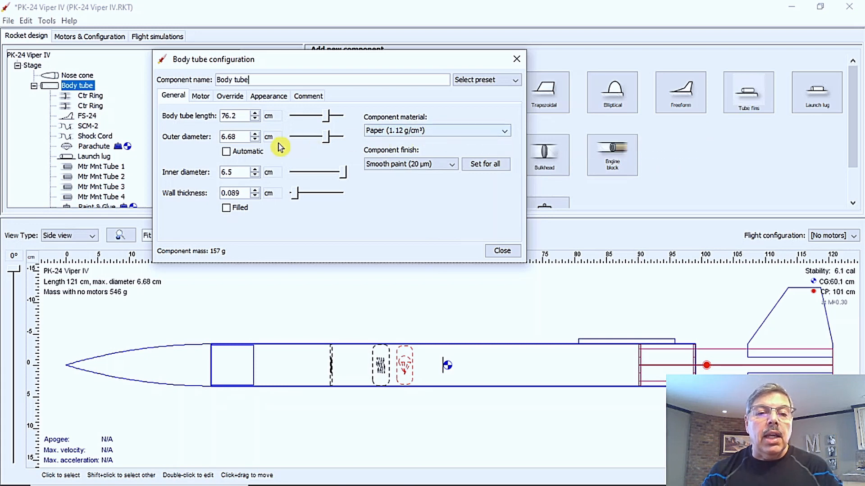
mouse_move(201, 131)
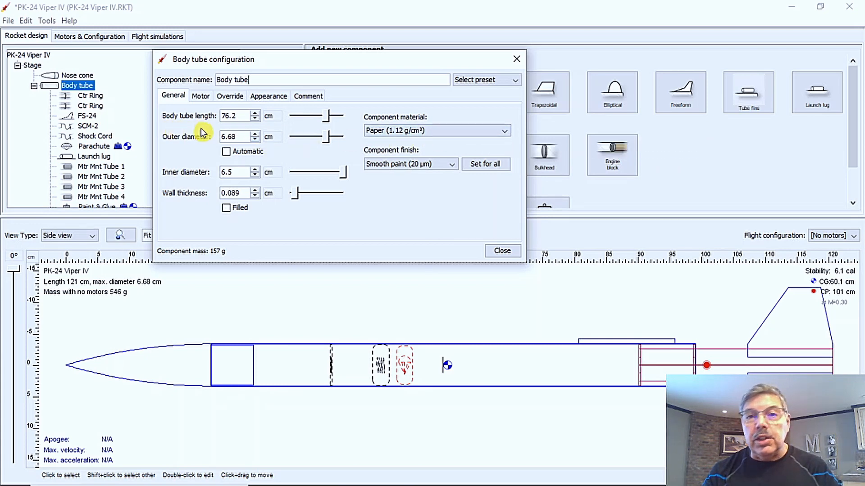
mouse_move(186, 156)
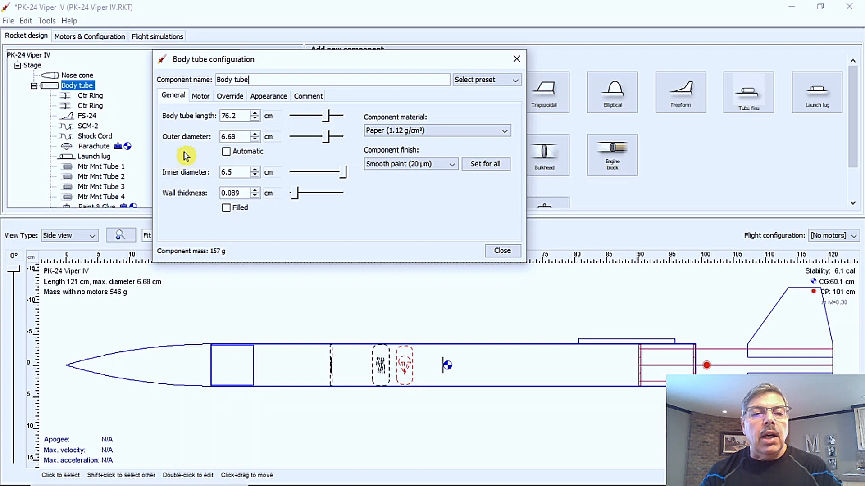
mouse_move(179, 175)
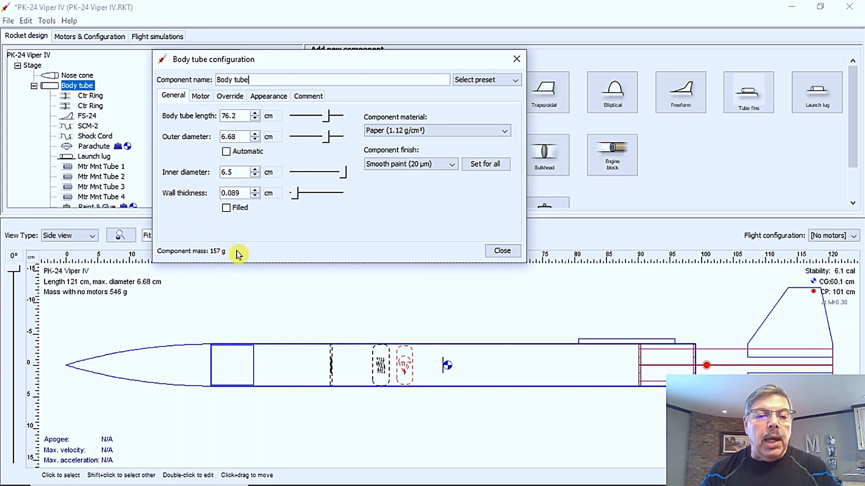
mouse_move(214, 238)
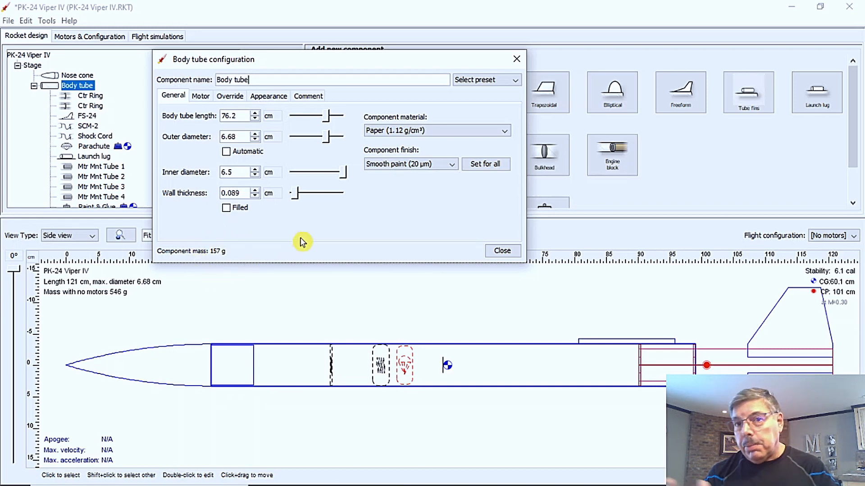
mouse_move(292, 236)
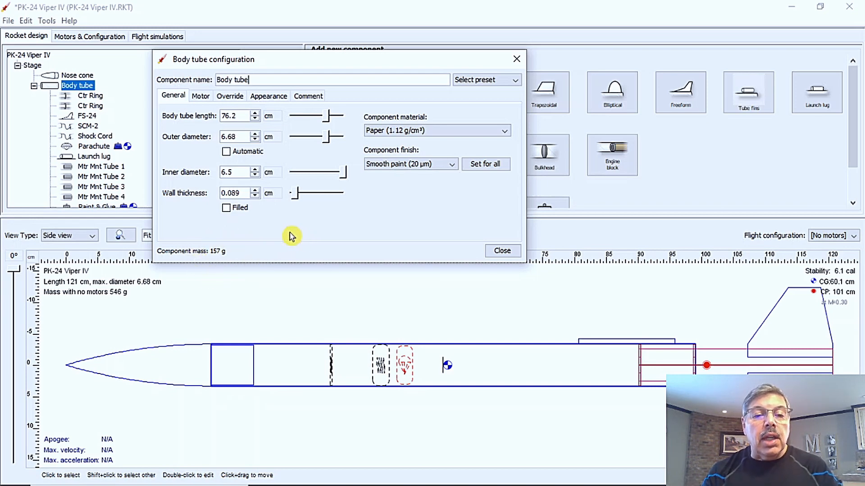
mouse_move(281, 232)
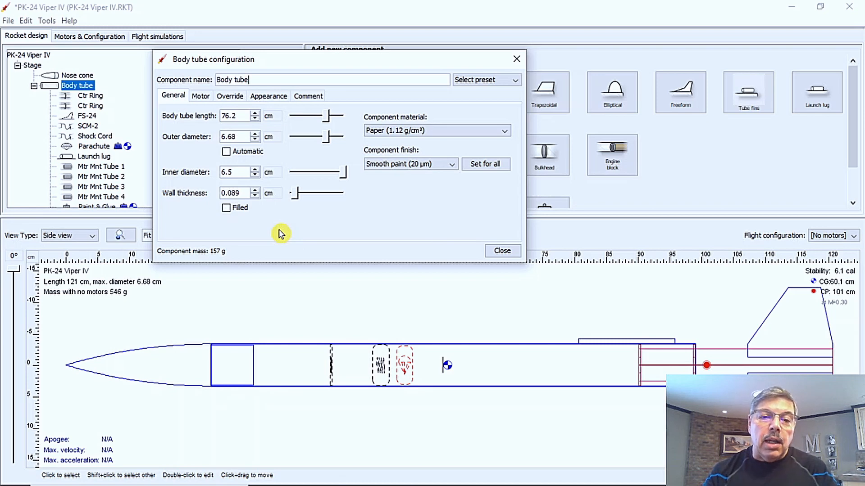
mouse_move(215, 276)
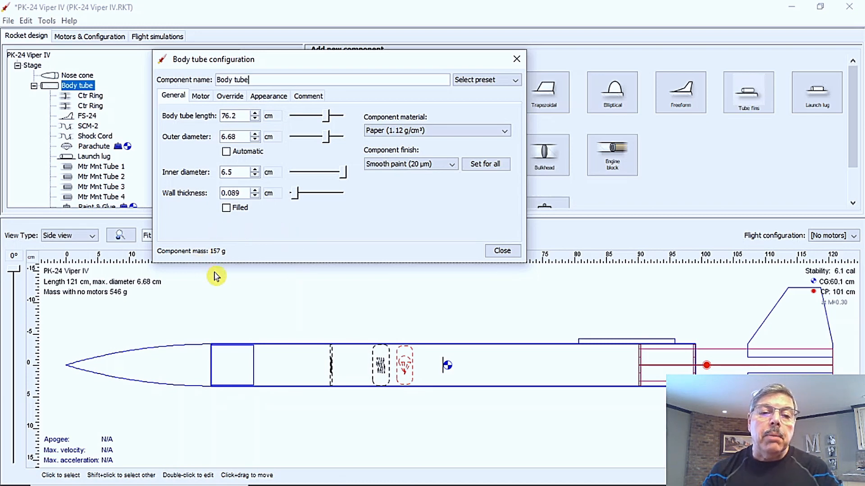
mouse_move(310, 221)
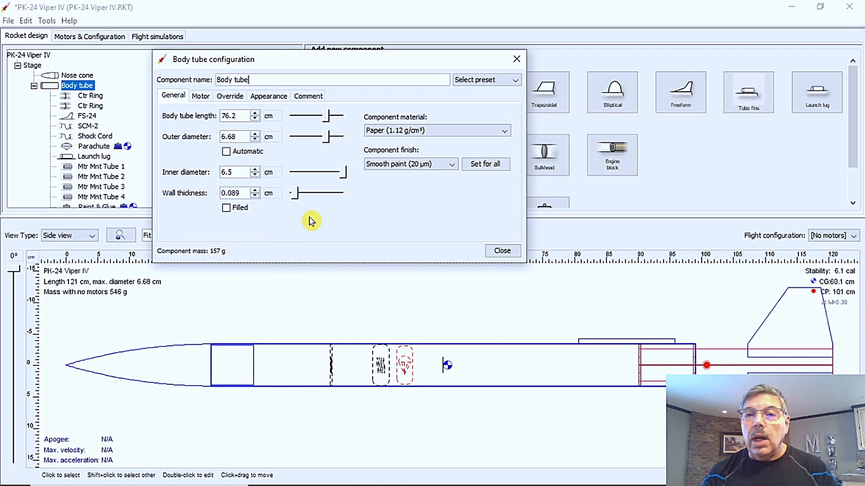
mouse_move(477, 233)
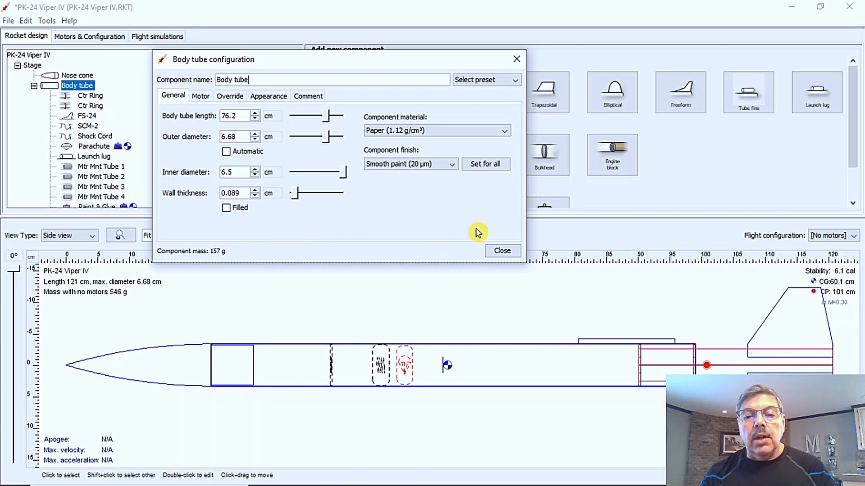
left_click(501, 251)
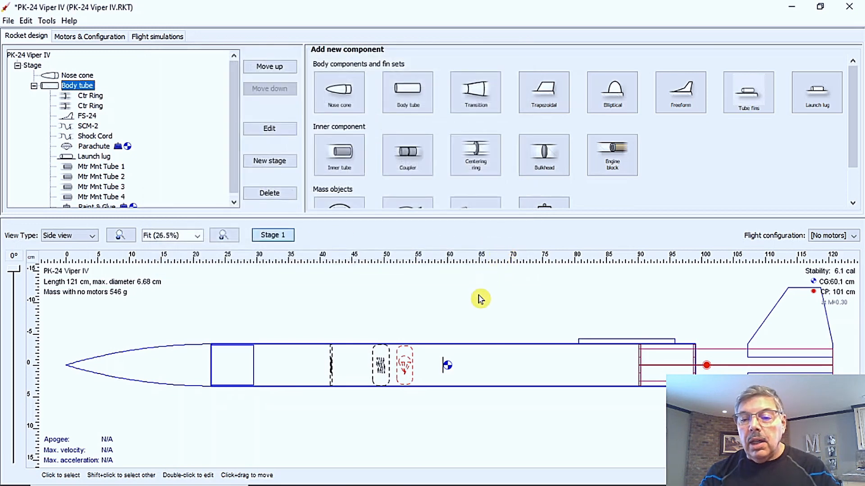
mouse_move(486, 302)
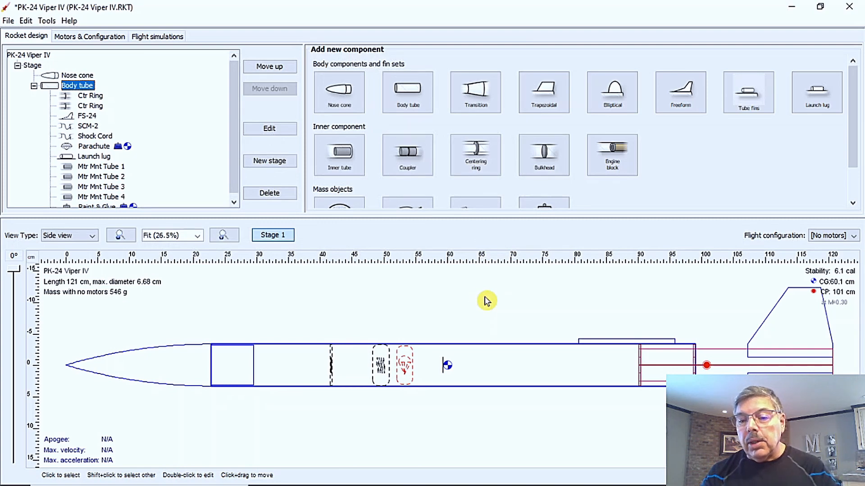
mouse_move(441, 347)
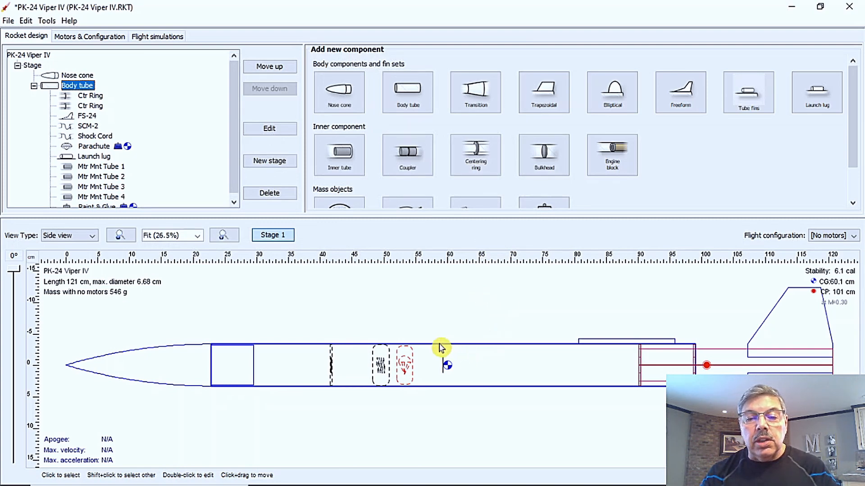
mouse_move(659, 362)
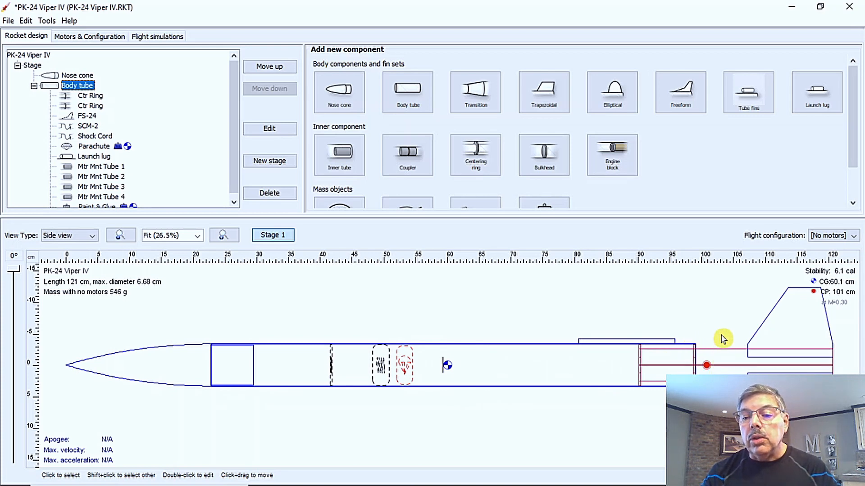
mouse_move(627, 308)
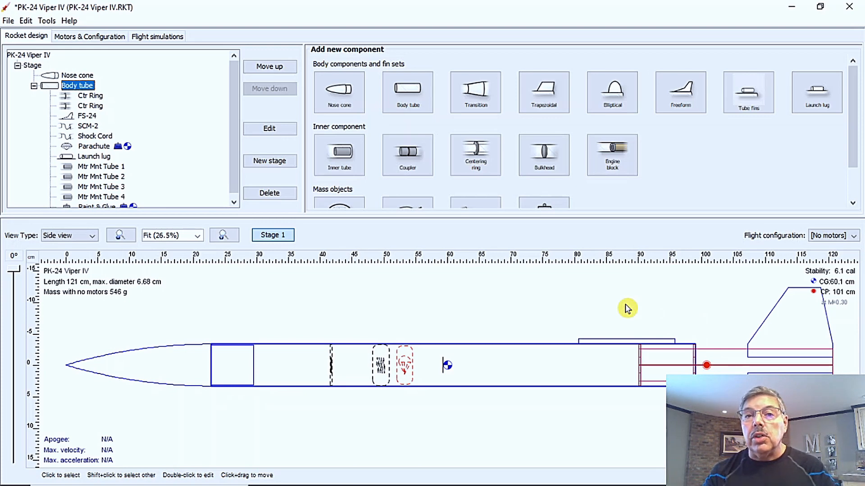
mouse_move(605, 308)
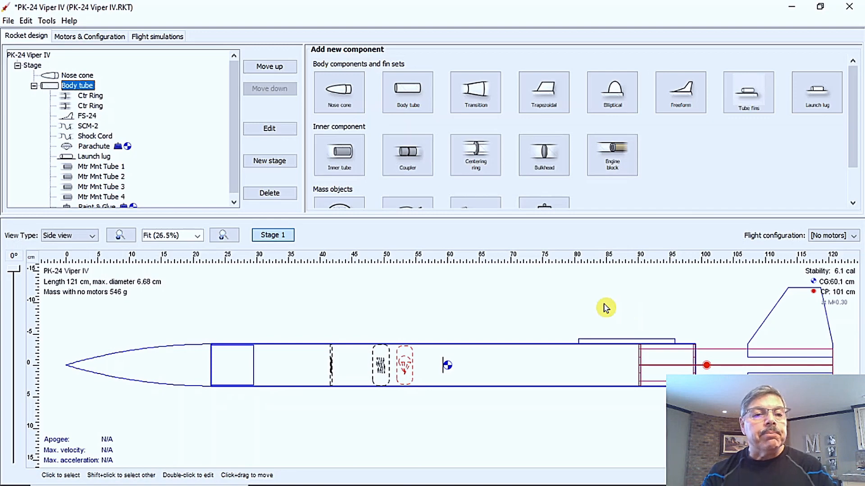
mouse_move(167, 152)
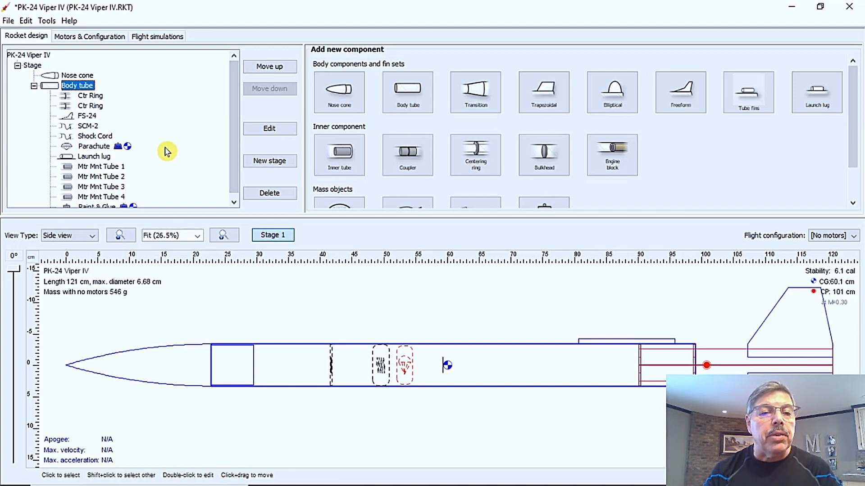
Step: Uncheck the parachute's mass and CG overrides, making it 3.11 g and the rocket 527 g
double_click(94, 146)
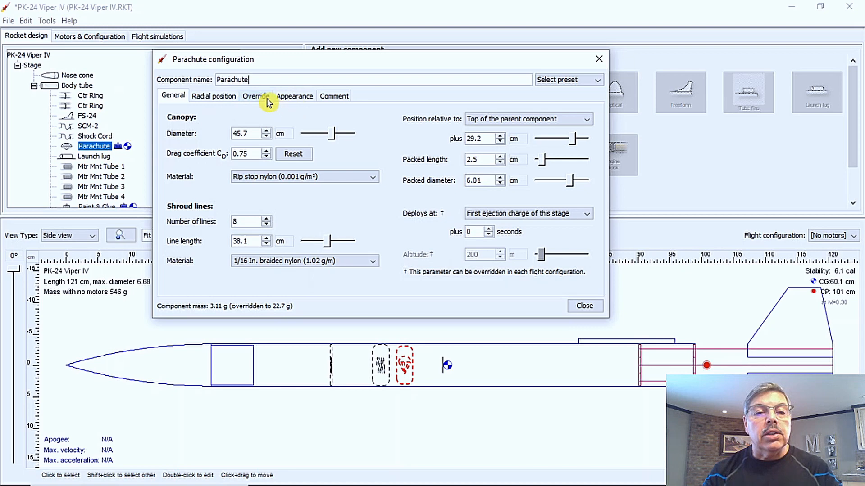
left_click(255, 96)
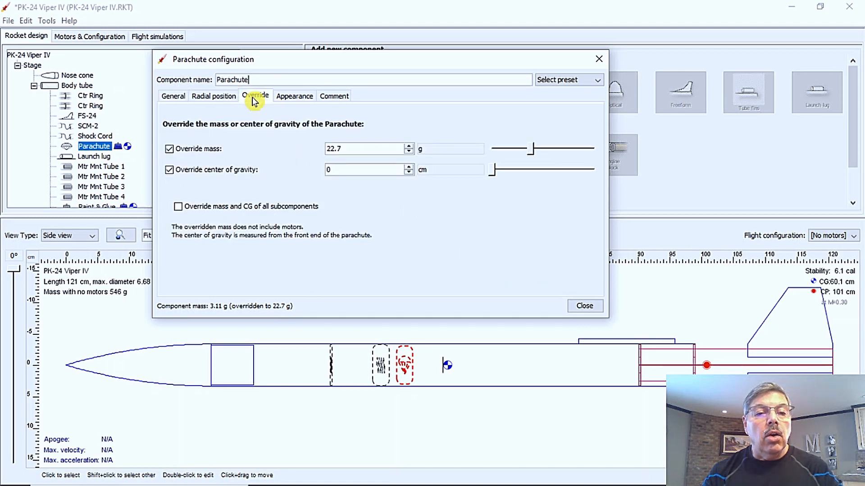
left_click(168, 149)
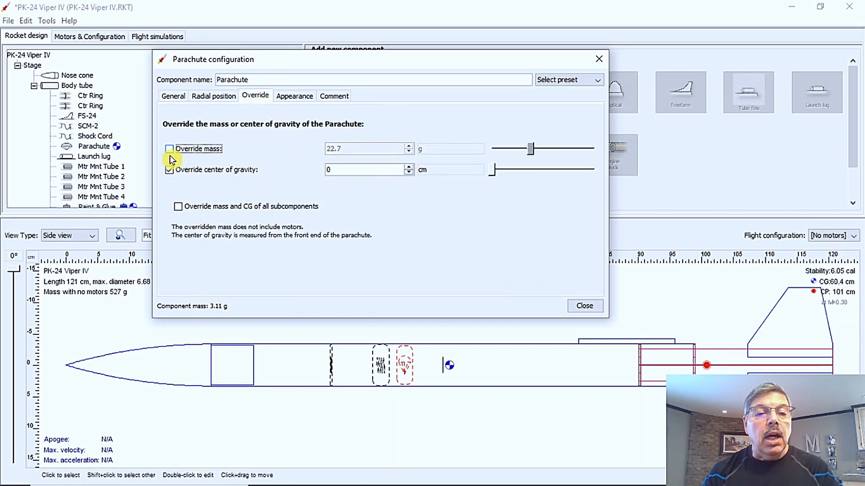
left_click(169, 170)
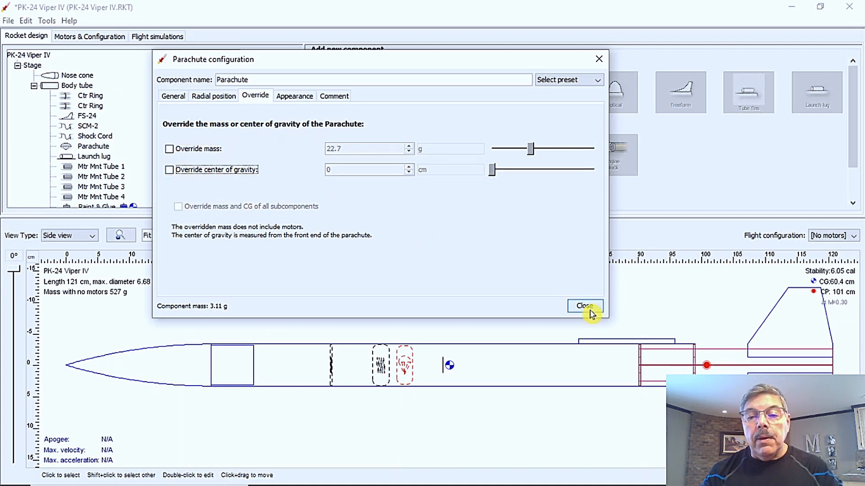
left_click(584, 306)
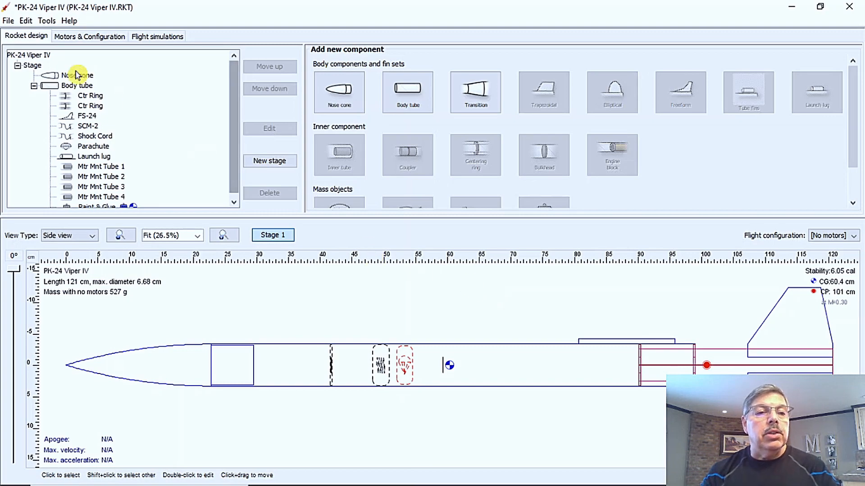
Step: Save the design as PK-24 Viper IV.ork using the OpenRocket designs (*.ork) file type
left_click(8, 20)
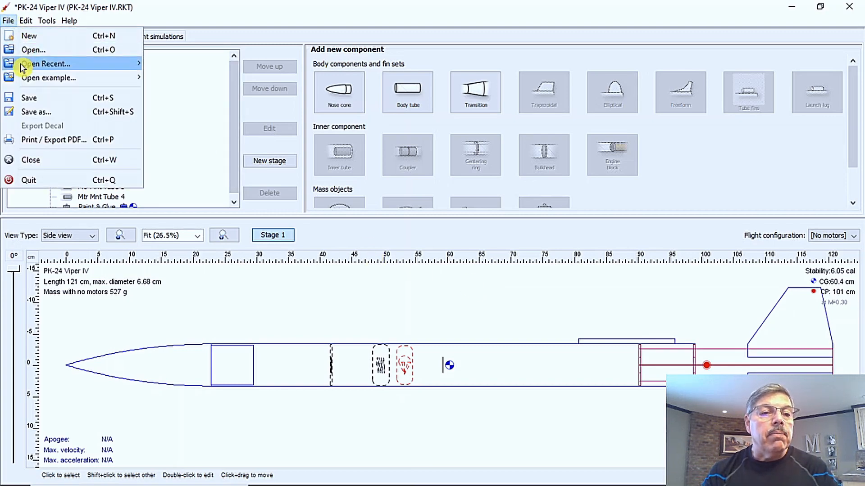
left_click(36, 113)
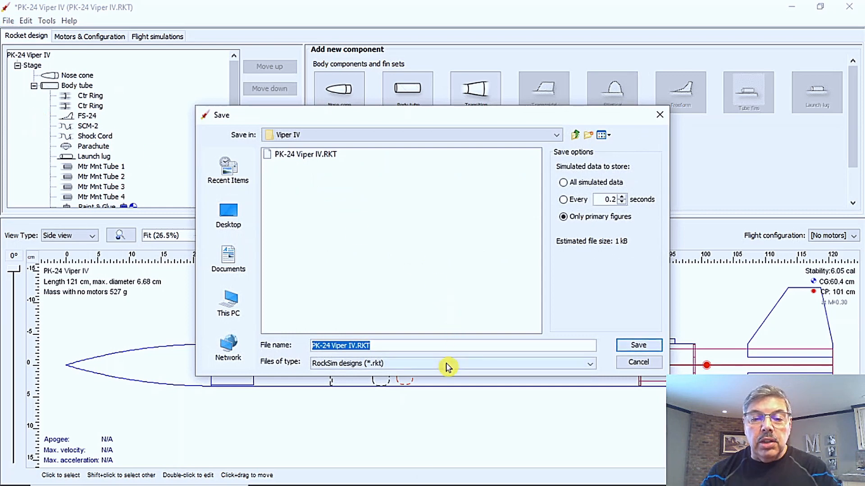
left_click(589, 363)
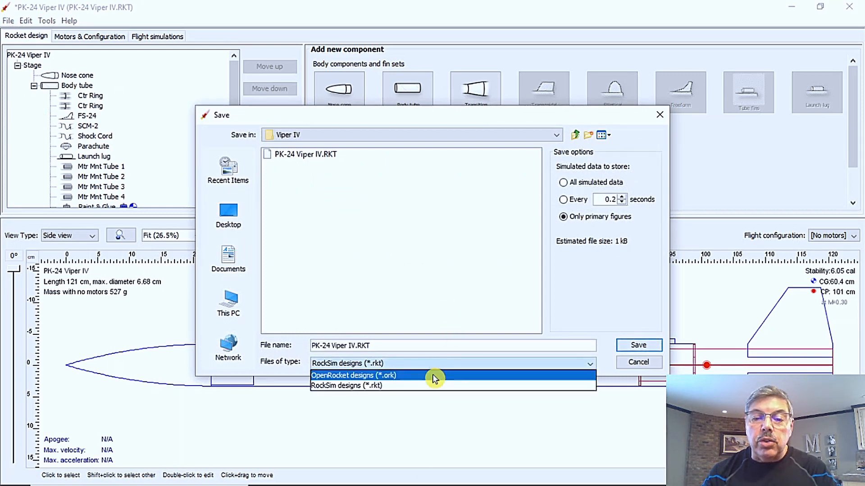
left_click(353, 375)
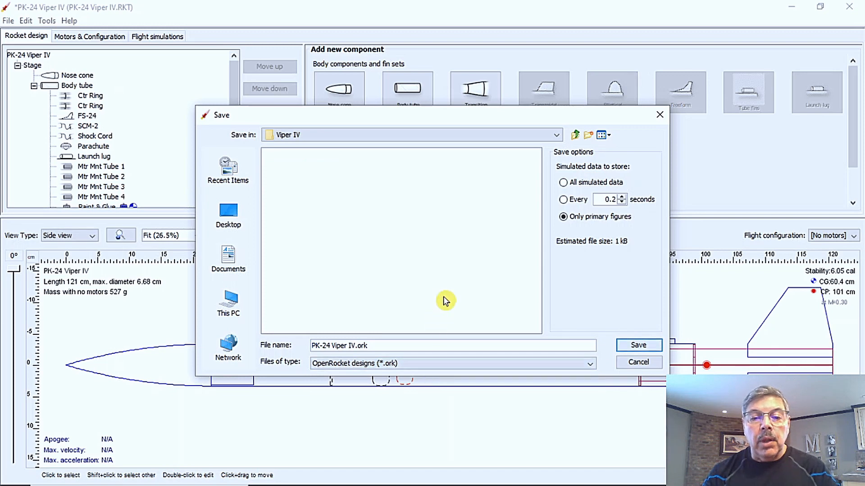
mouse_move(530, 331)
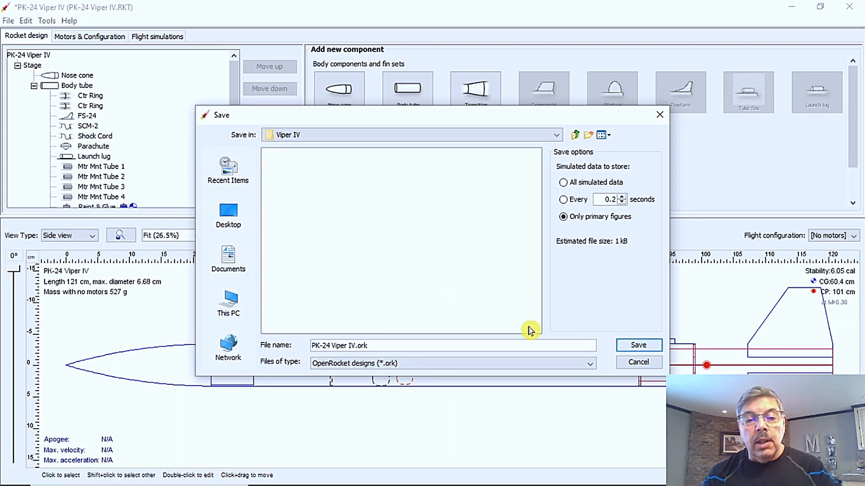
left_click(638, 345)
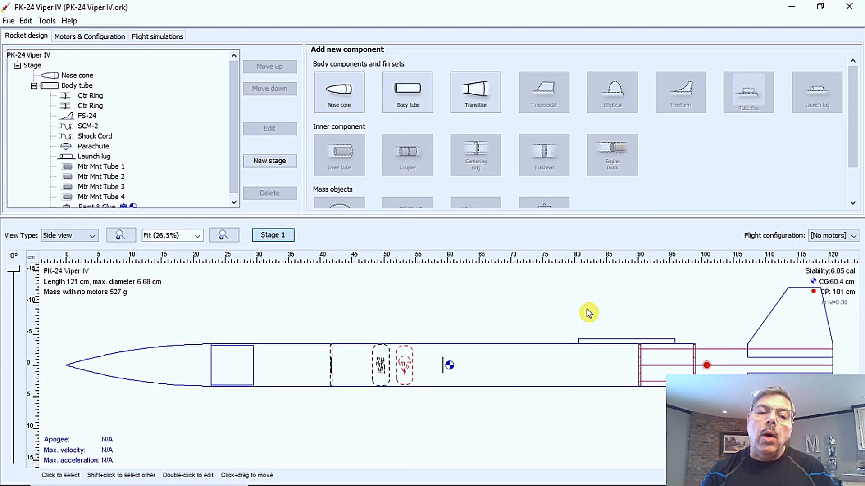
mouse_move(201, 209)
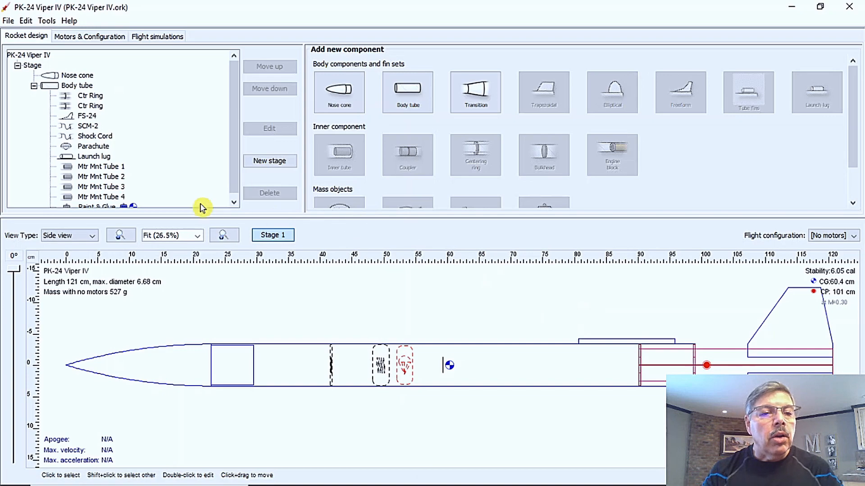
Step: Rename the parachute component to 'Parachute 45 cm'
left_click(93, 146)
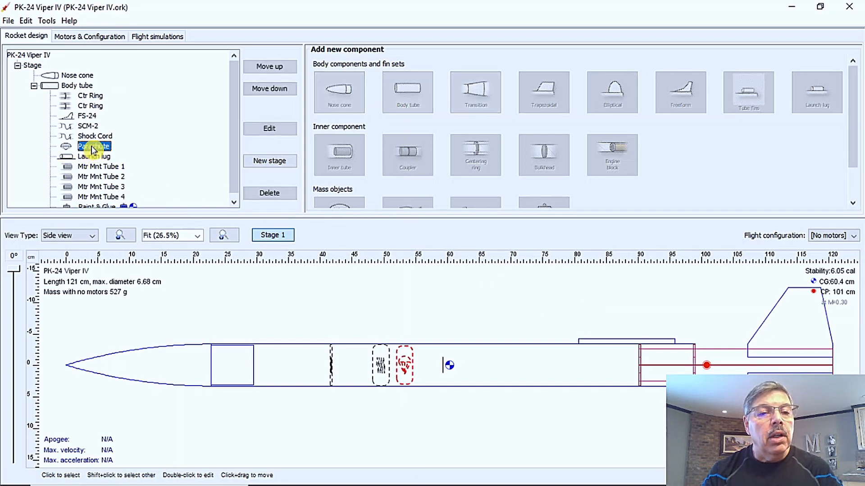
double_click(94, 146)
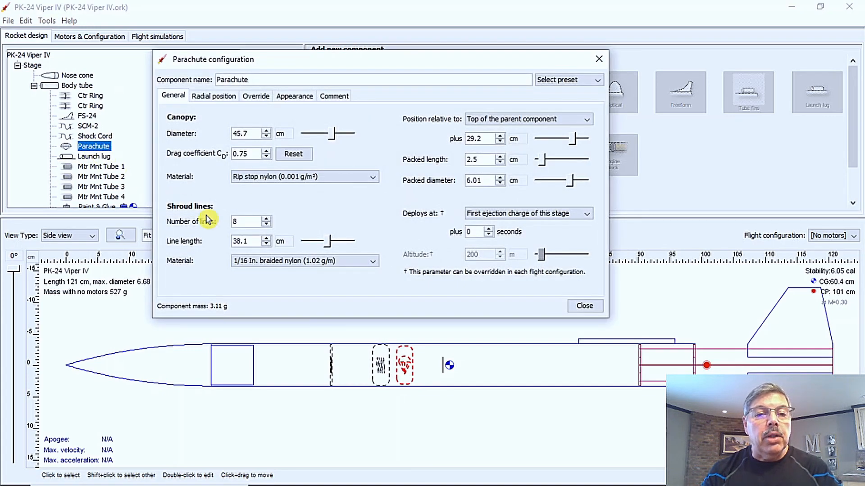
mouse_move(212, 148)
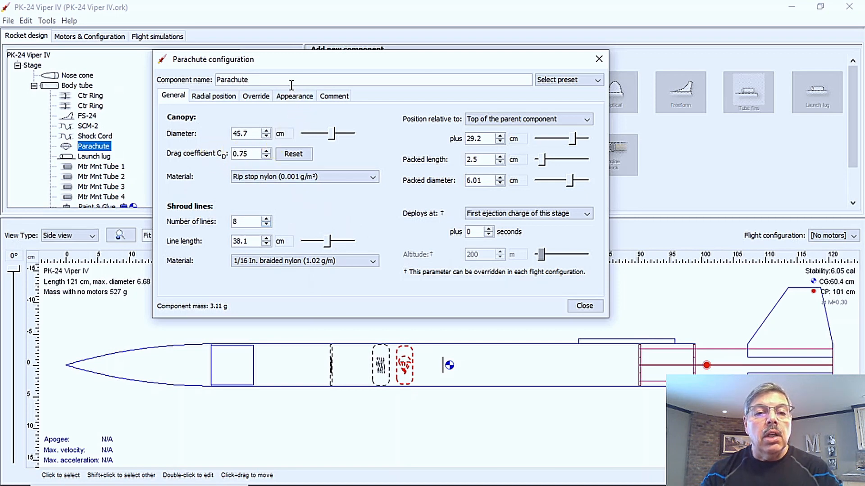
mouse_move(295, 82)
type(" 45 cm")
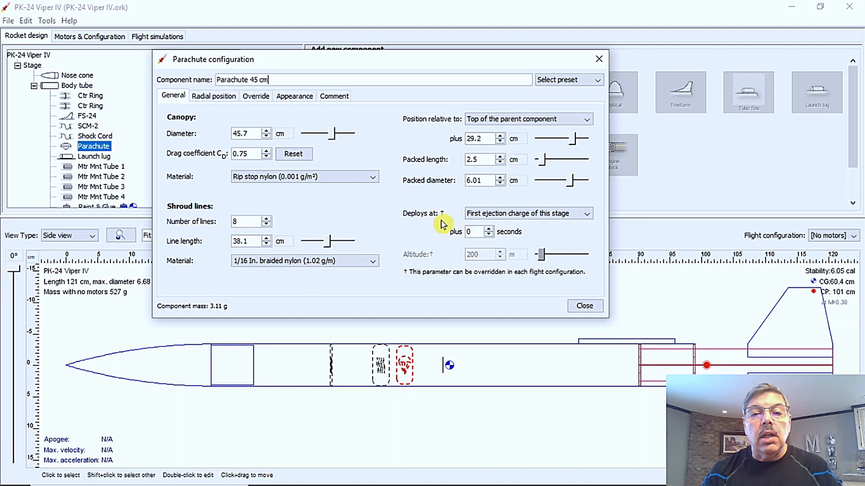
left_click(584, 306)
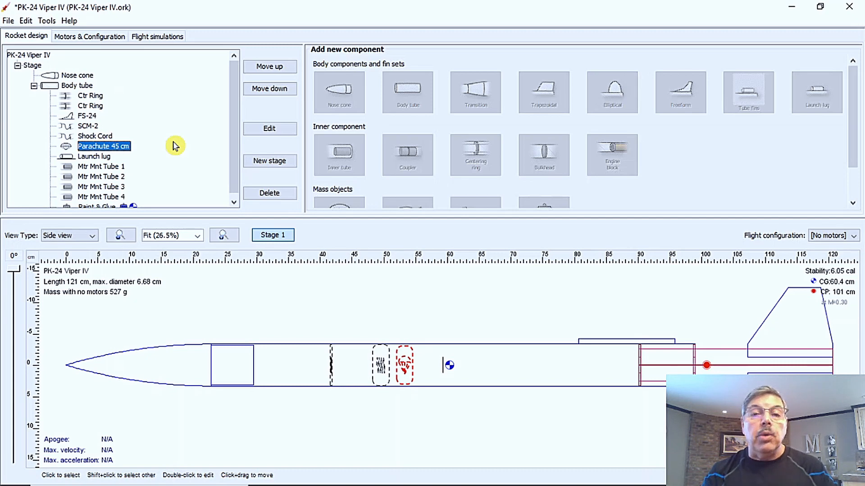
mouse_move(144, 168)
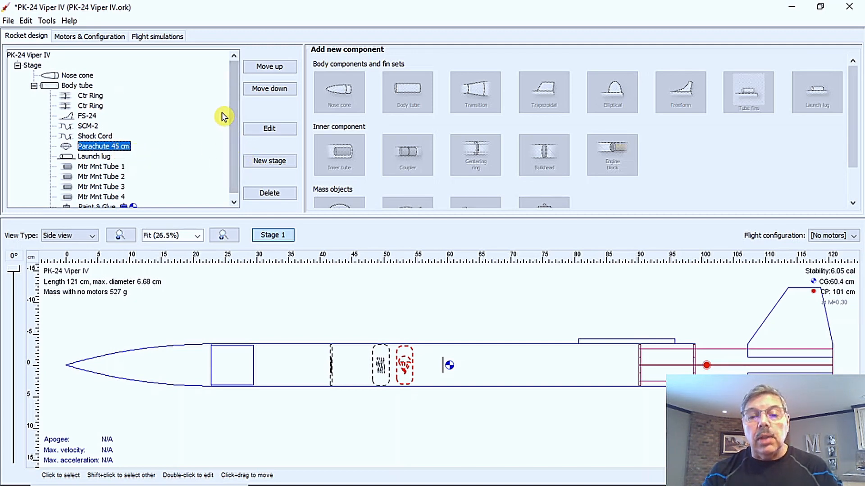
mouse_move(491, 319)
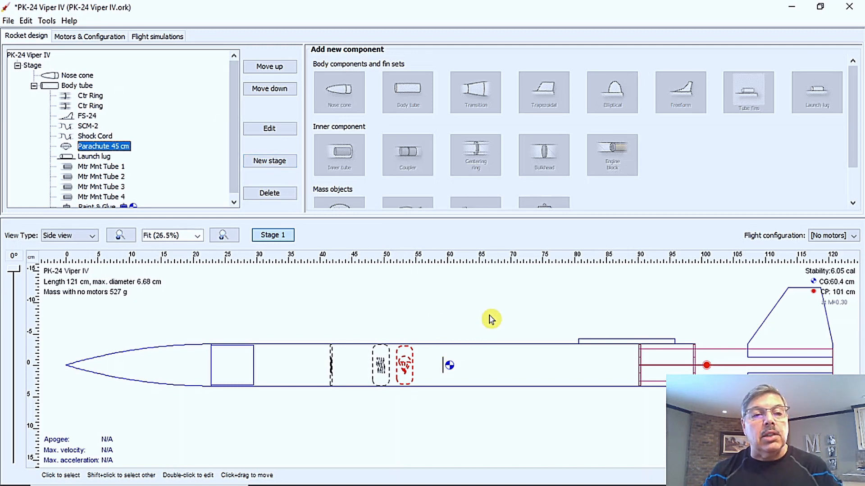
mouse_move(189, 82)
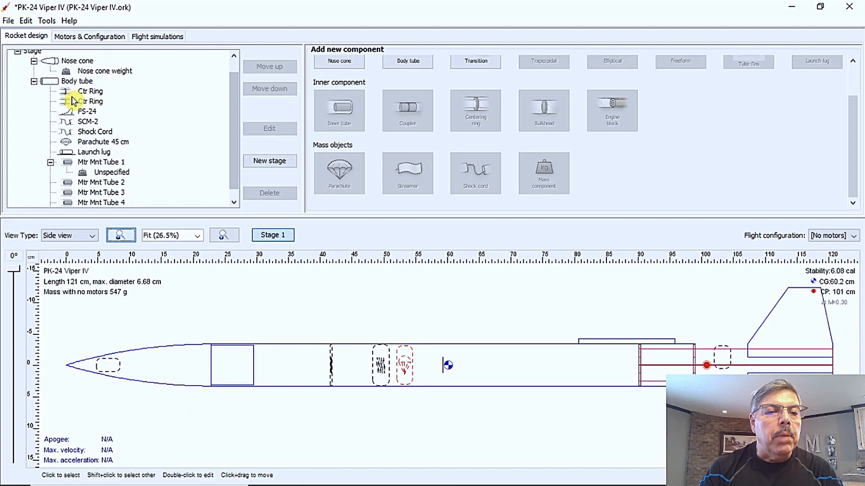
Step: Change the body tube length to 77 cm and close its settings, making the rocket 548 g
left_click(77, 81)
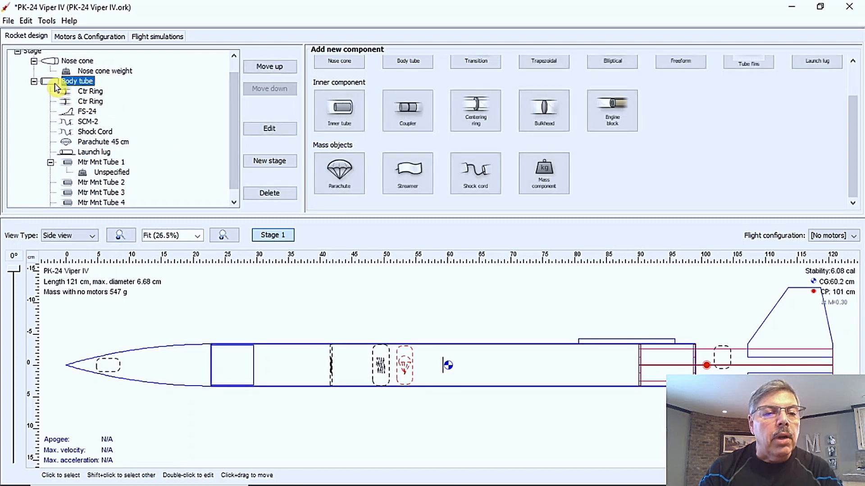
double_click(77, 81)
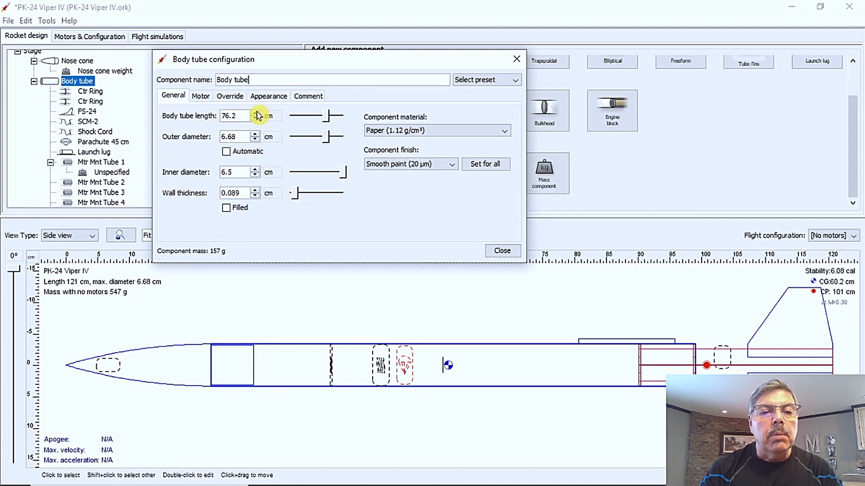
left_click(254, 112)
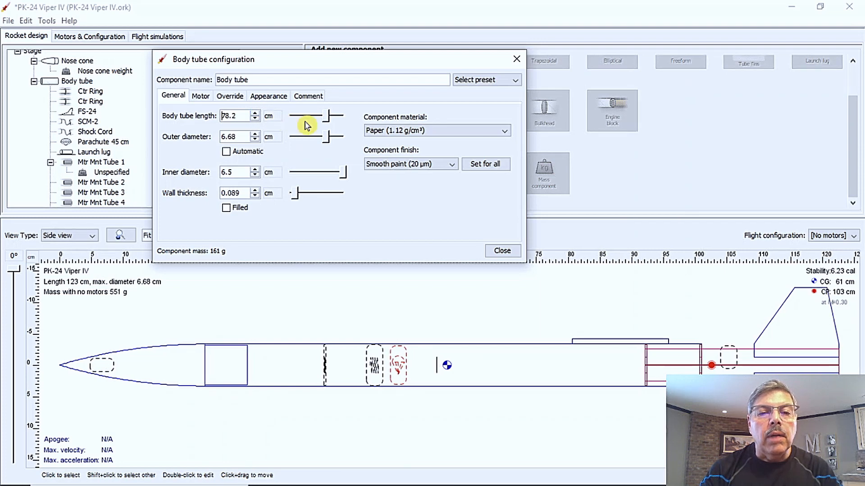
left_click_drag(331, 116, 306, 116)
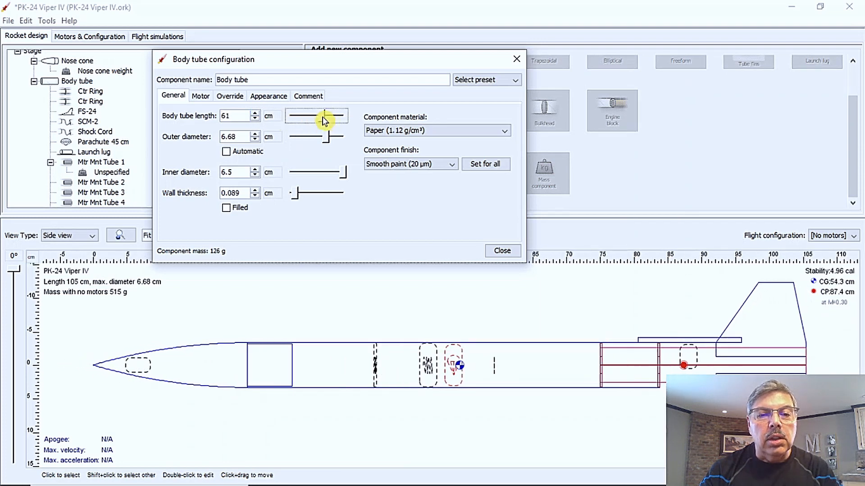
type("88")
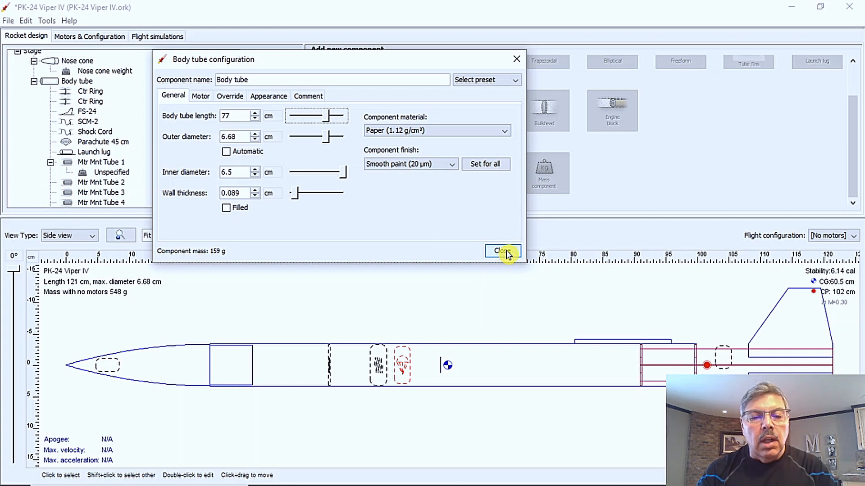
left_click(501, 251)
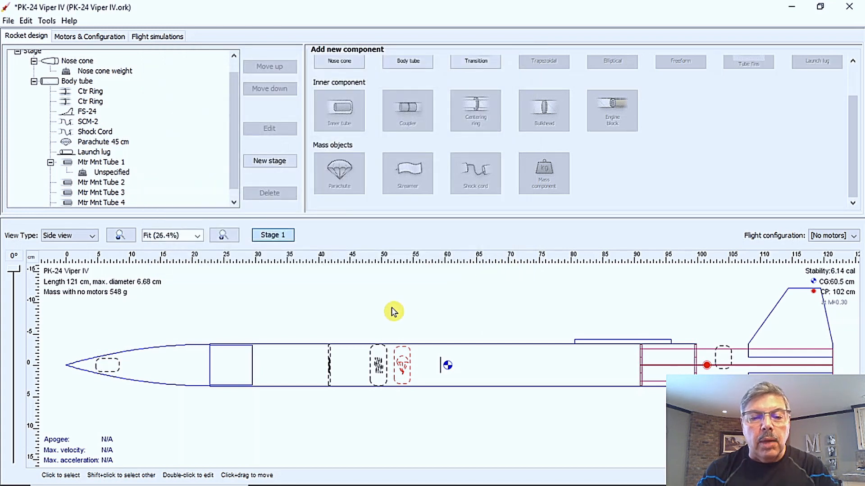
mouse_move(408, 361)
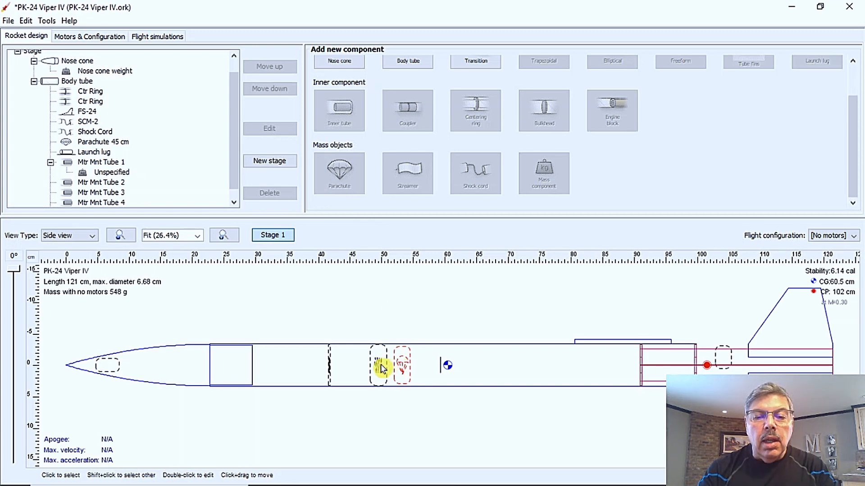
Step: Repack the Shock Cord to 10 cm length and 5.8 cm diameter, 57 cm down the body tube
left_click(95, 131)
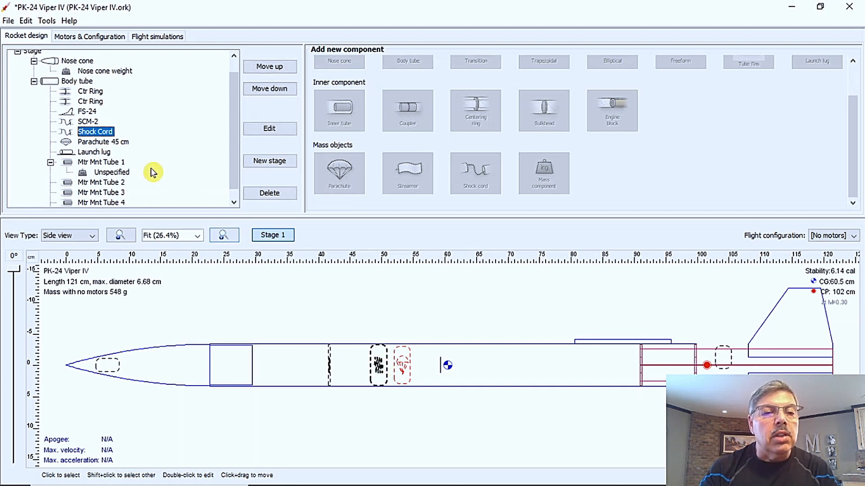
mouse_move(110, 149)
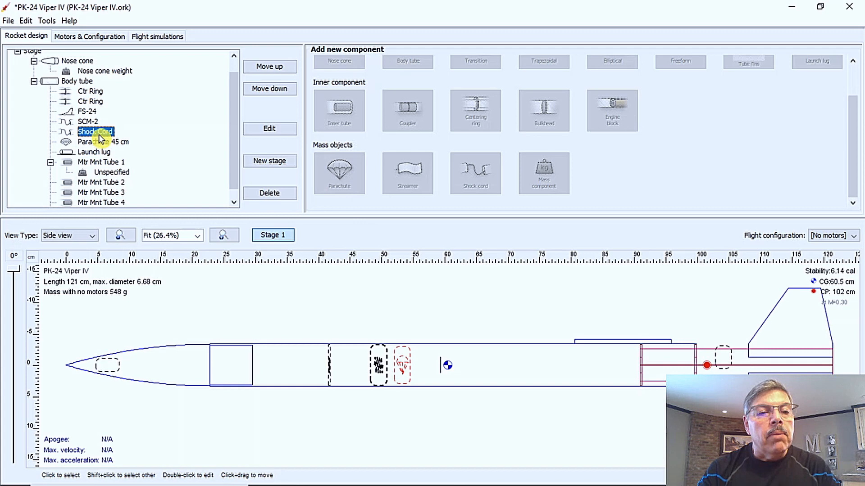
double_click(95, 131)
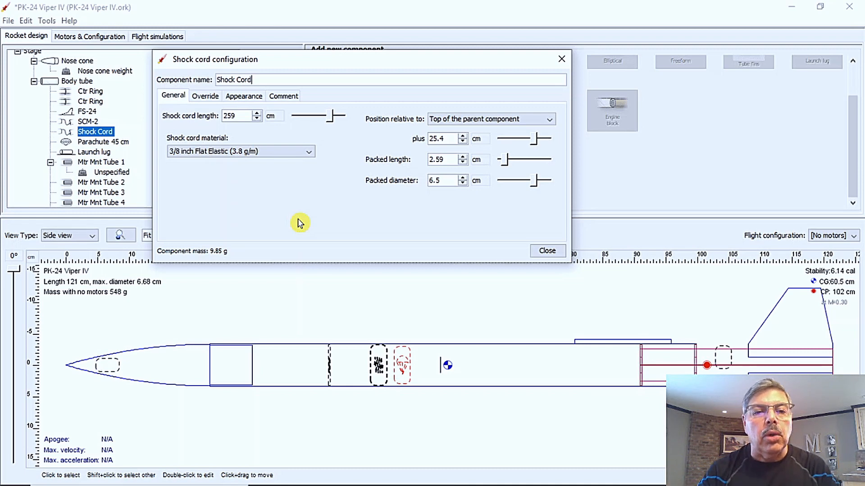
mouse_move(268, 211)
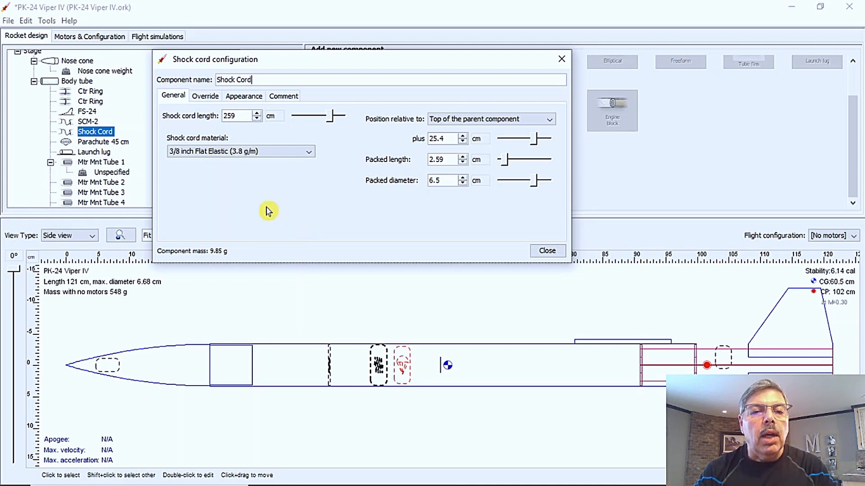
mouse_move(255, 186)
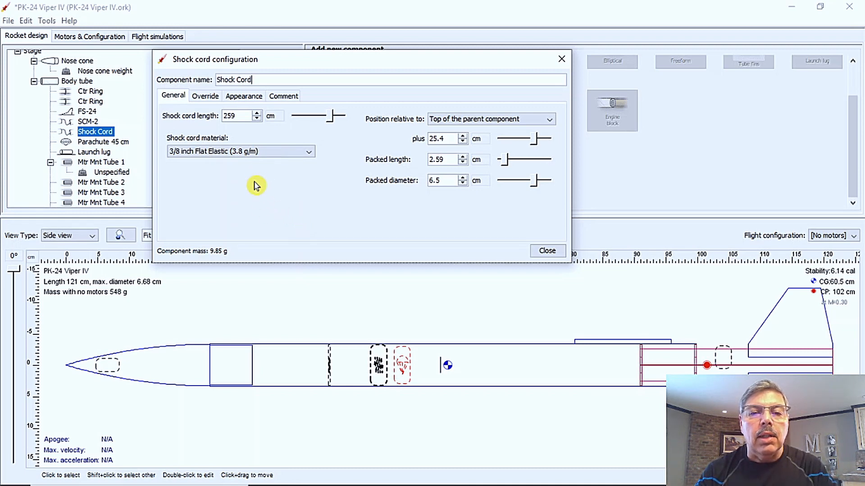
mouse_move(506, 162)
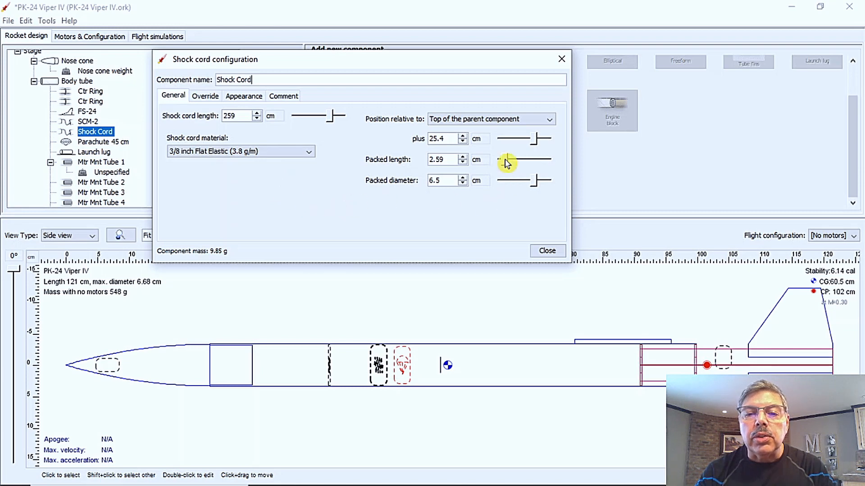
left_click_drag(507, 159, 530, 160)
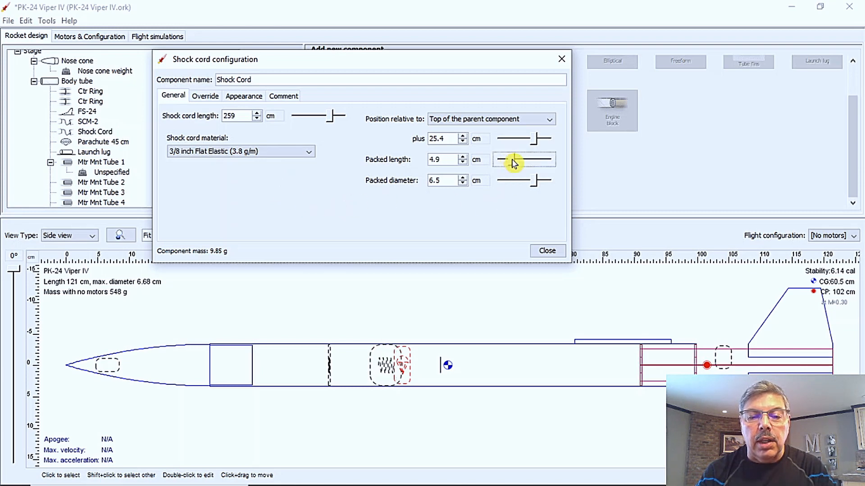
left_click_drag(512, 159, 525, 160)
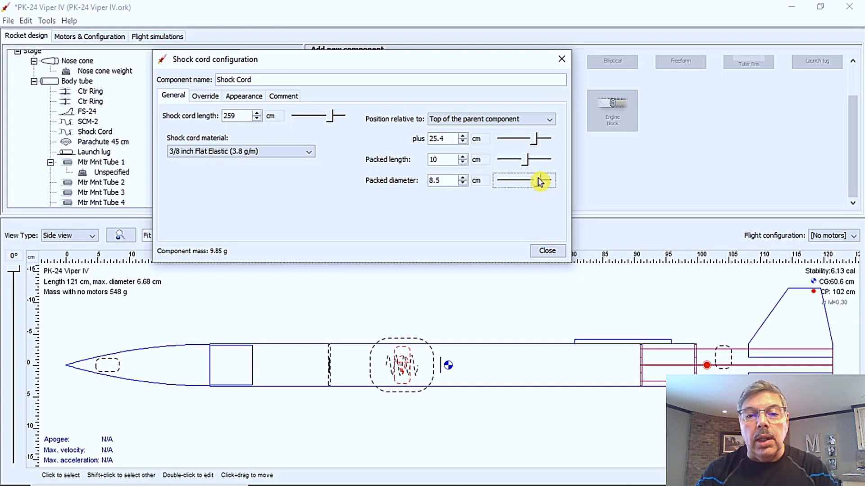
left_click_drag(539, 182, 533, 182)
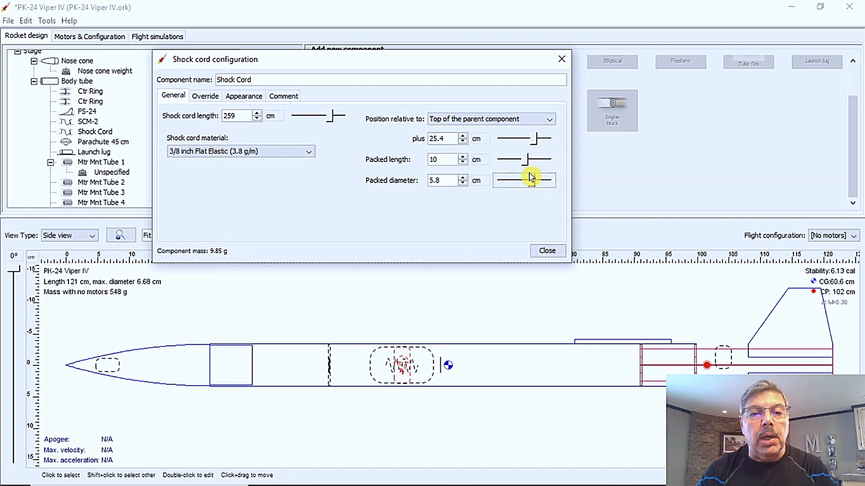
mouse_move(313, 247)
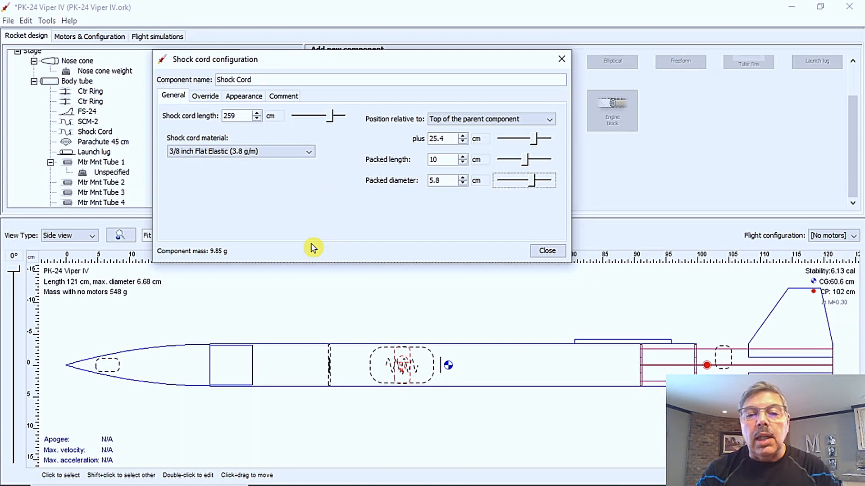
mouse_move(500, 177)
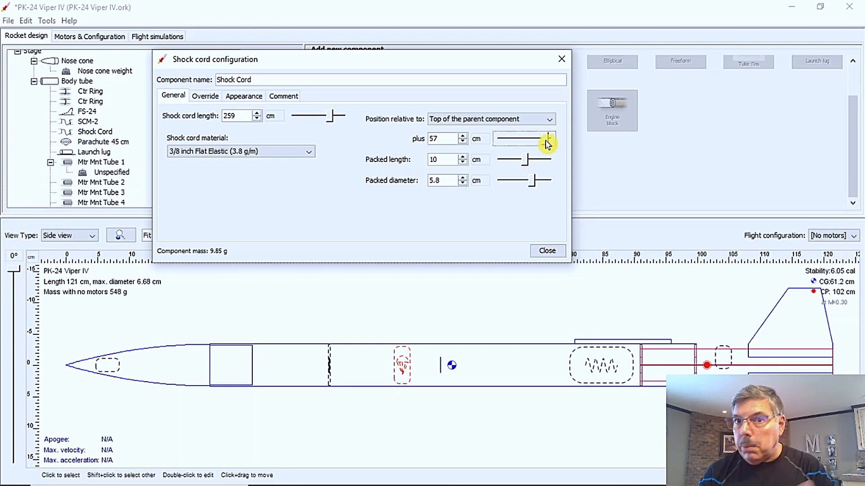
mouse_move(499, 169)
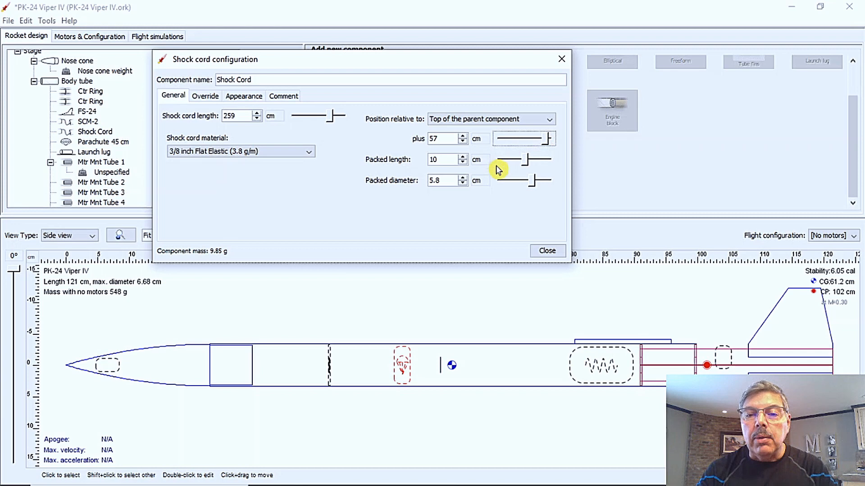
left_click(546, 250)
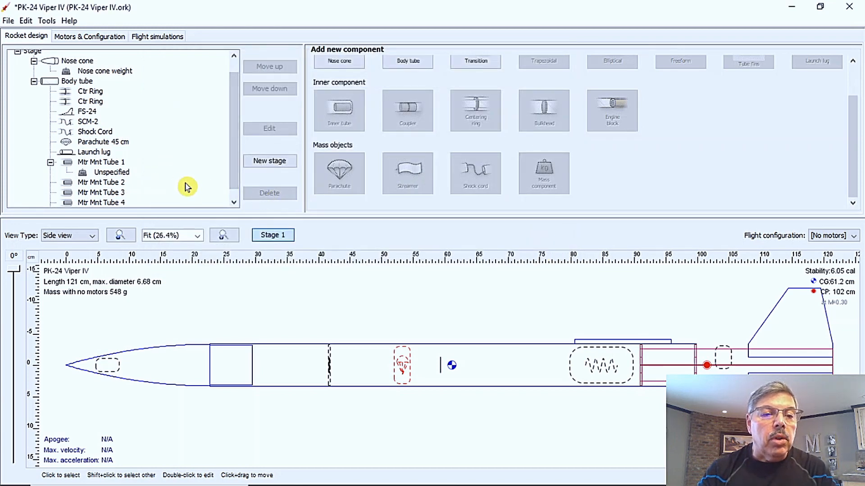
mouse_move(83, 149)
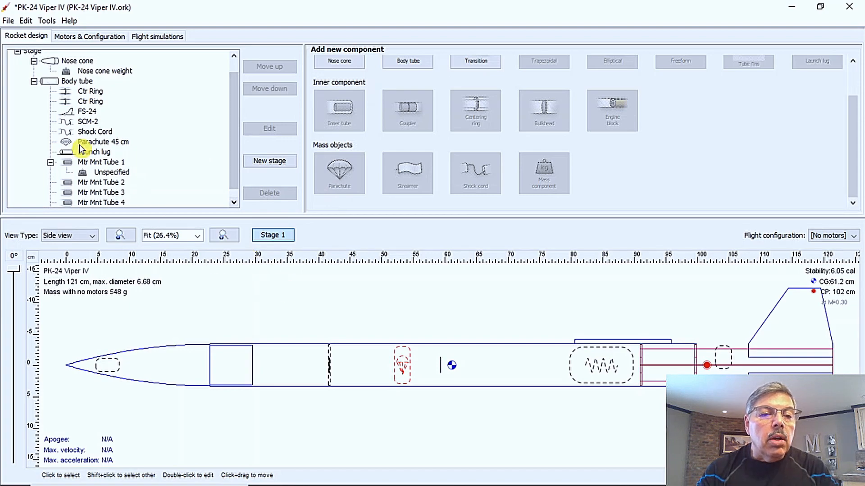
Step: Set the Parachute 45 cm packed length to 16 cm and its position to 41 cm
double_click(103, 142)
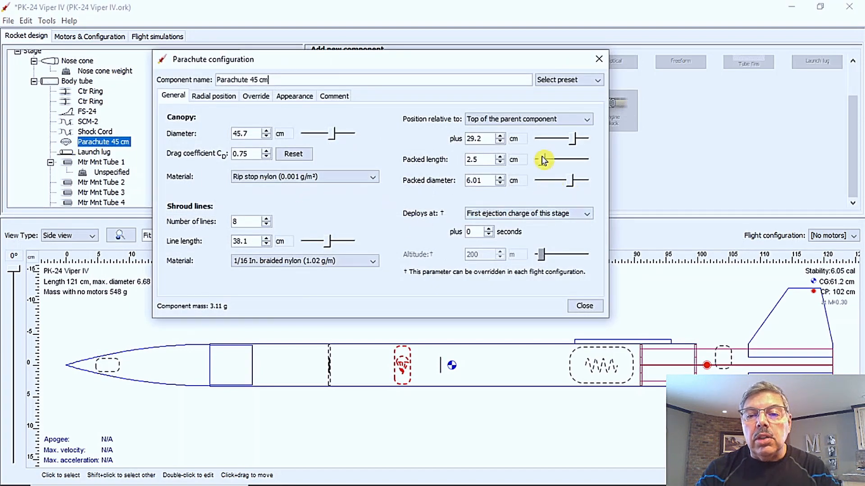
left_click_drag(543, 160, 570, 160)
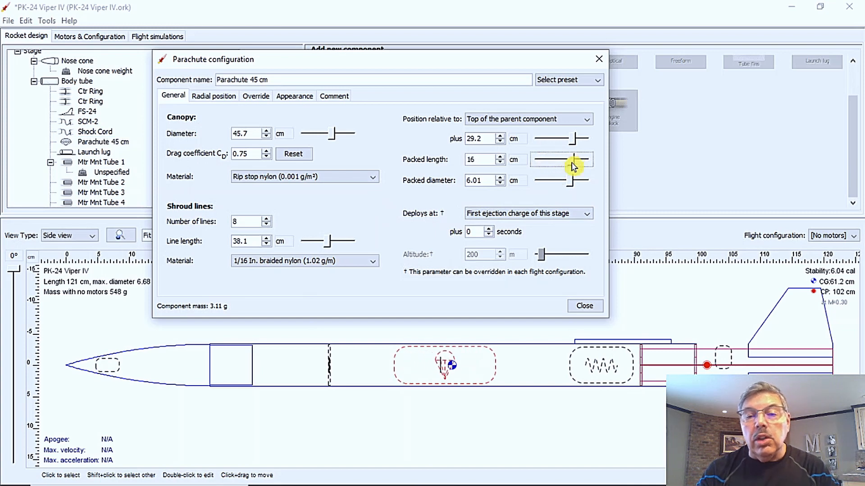
mouse_move(563, 252)
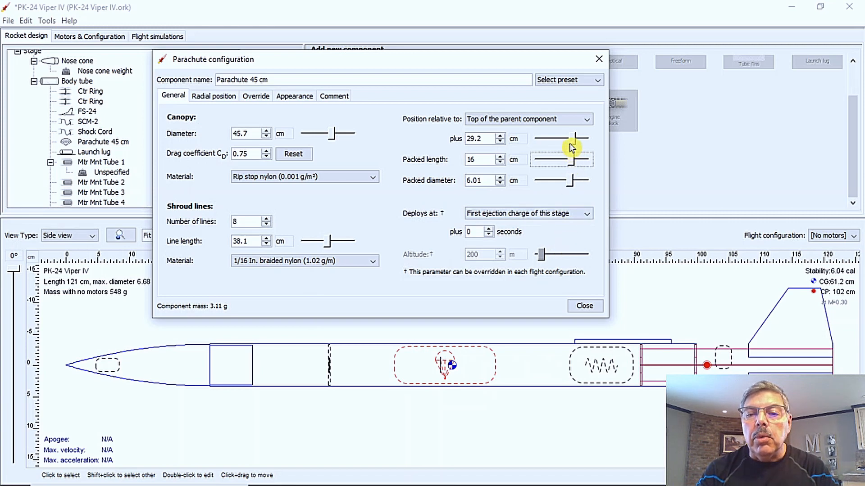
left_click_drag(572, 138, 579, 138)
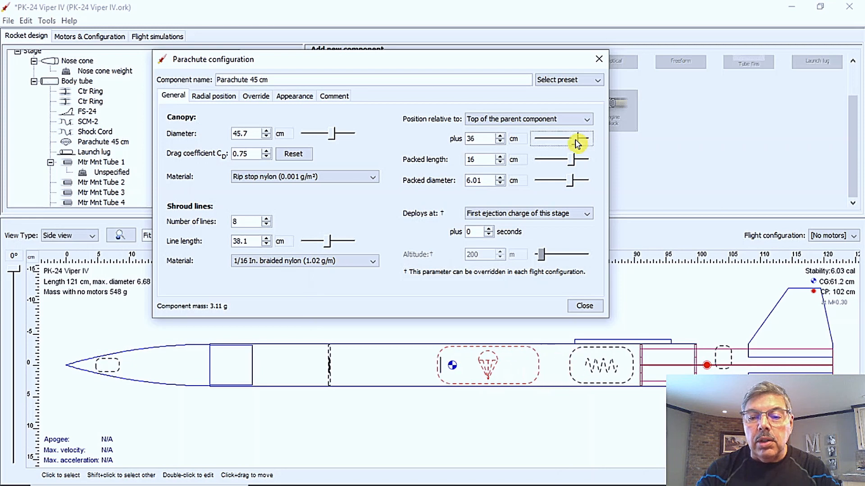
left_click(578, 139)
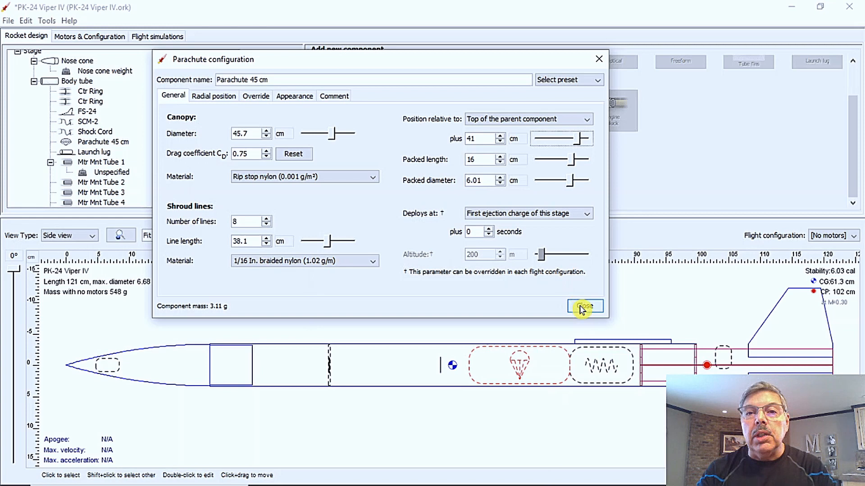
Step: Delete the SCM-2 part and Mtr Mnt Tube 1's unspecified mass, leaving 538 g
left_click(583, 307)
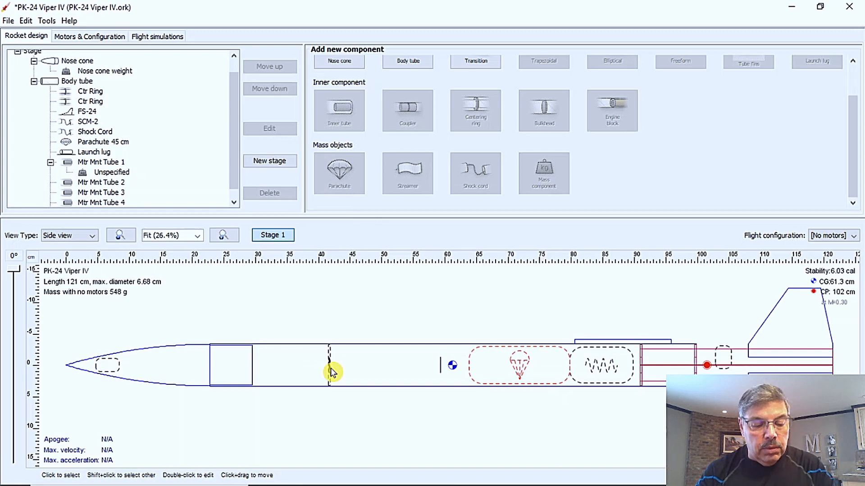
left_click(77, 81)
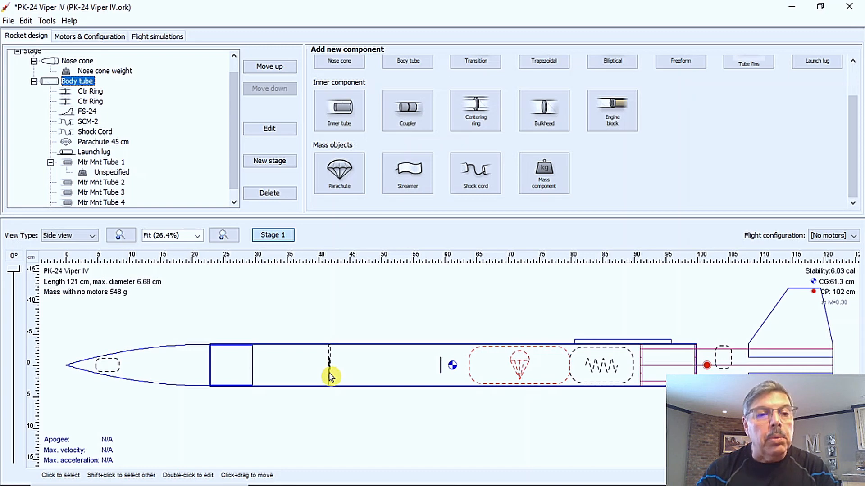
left_click(88, 121)
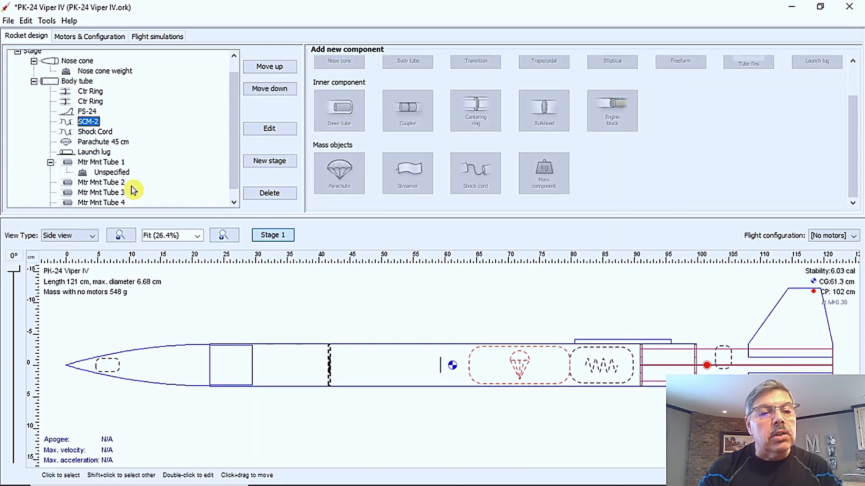
mouse_move(103, 91)
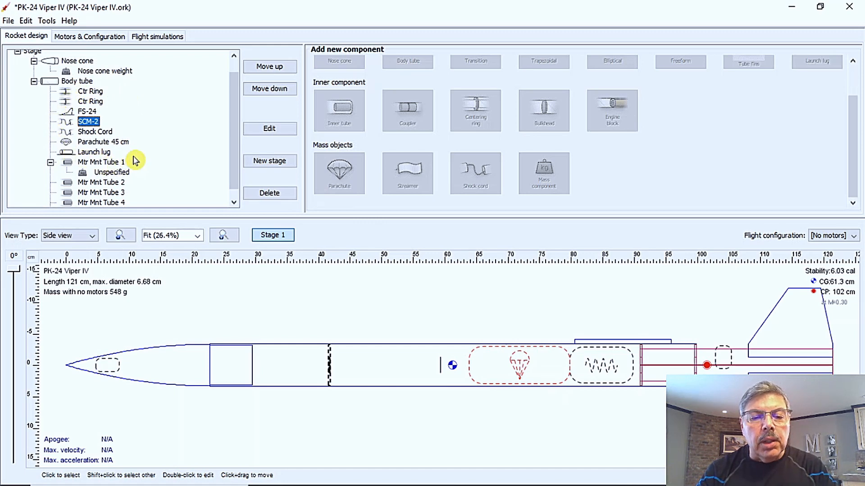
mouse_move(208, 172)
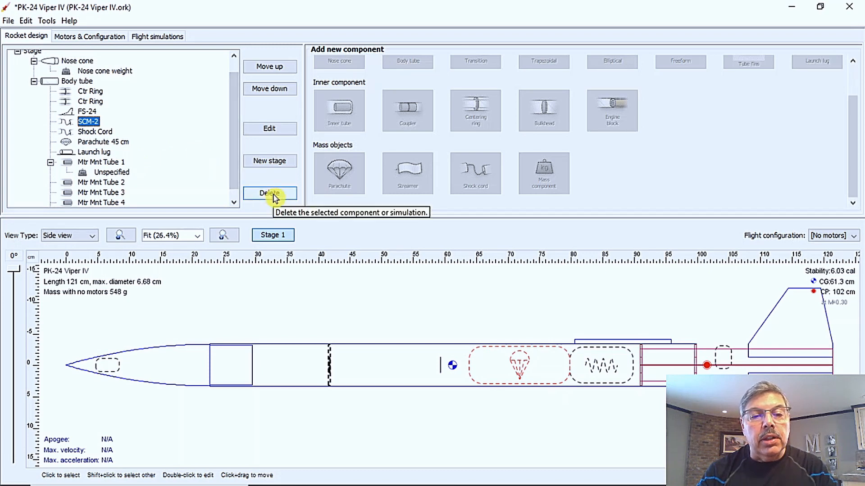
left_click(270, 193)
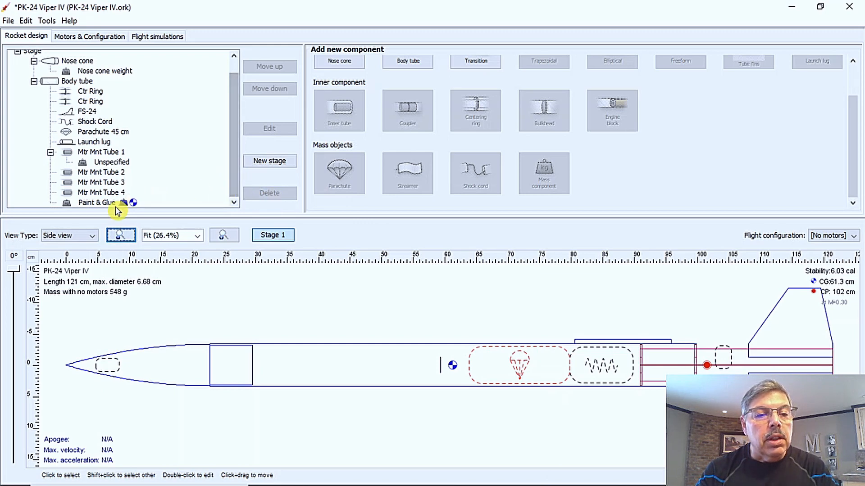
left_click(95, 202)
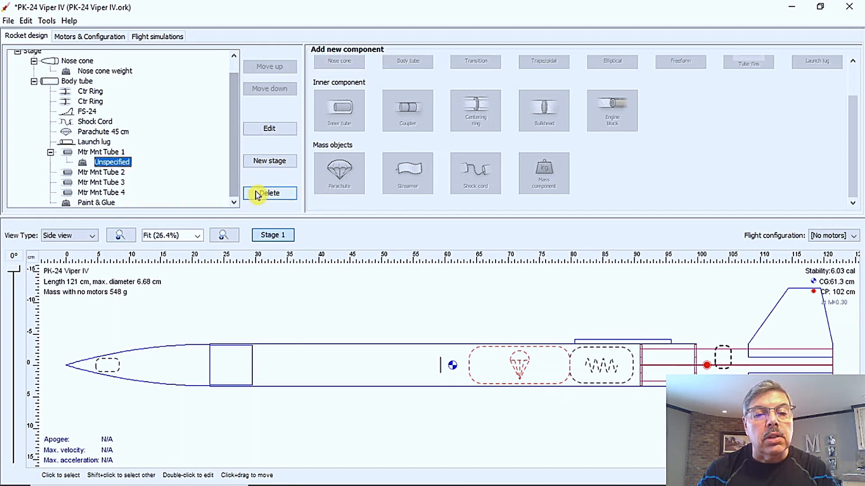
left_click(270, 193)
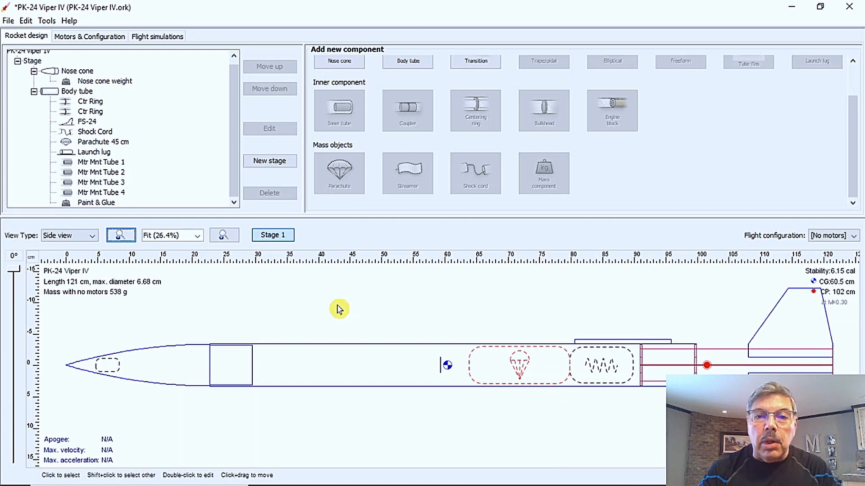
Step: Add a tube coupler to the body tube, offset 20 cm from the parent's top
left_click(77, 91)
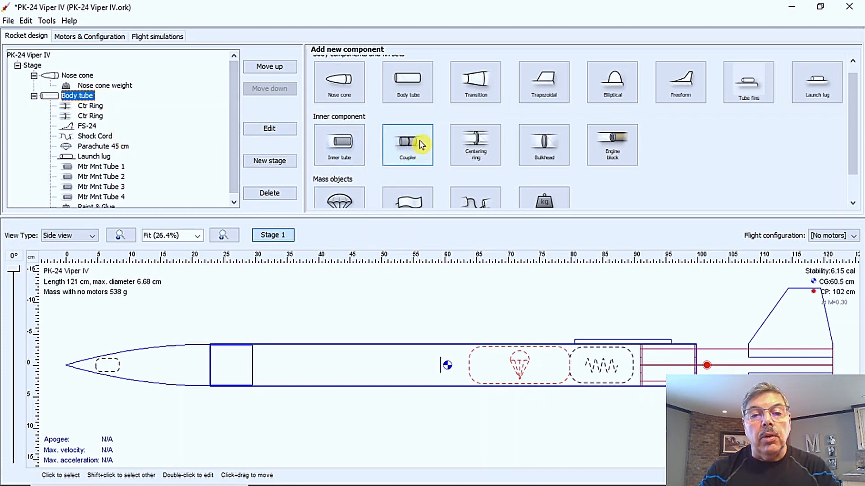
left_click(407, 145)
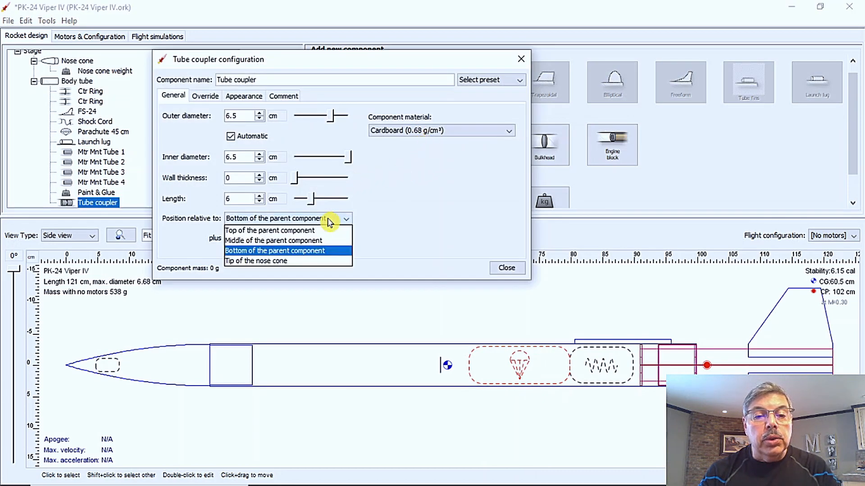
left_click(270, 230)
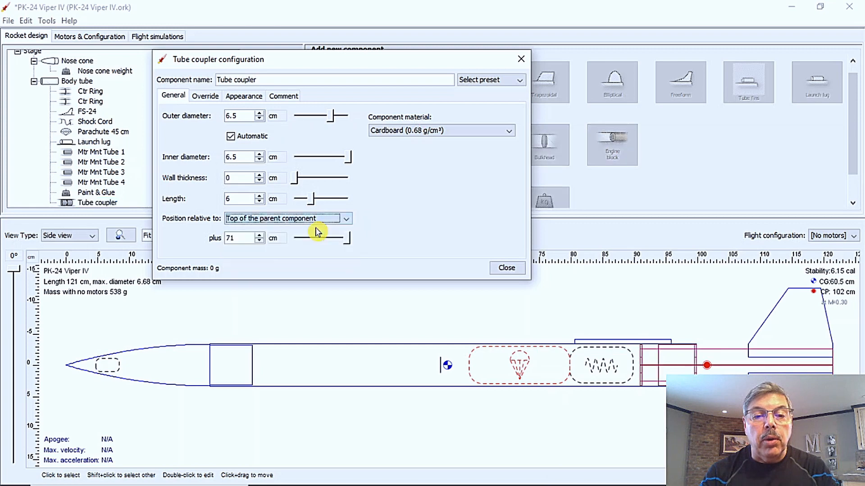
left_click(260, 241)
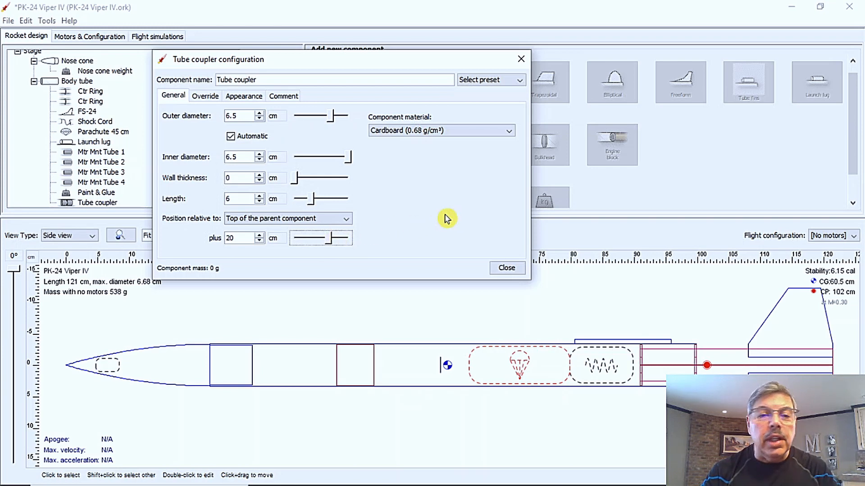
mouse_move(239, 281)
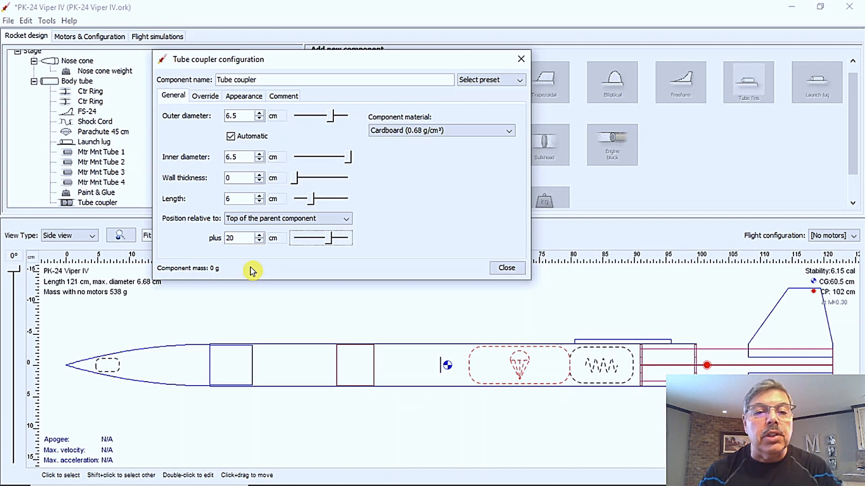
mouse_move(213, 113)
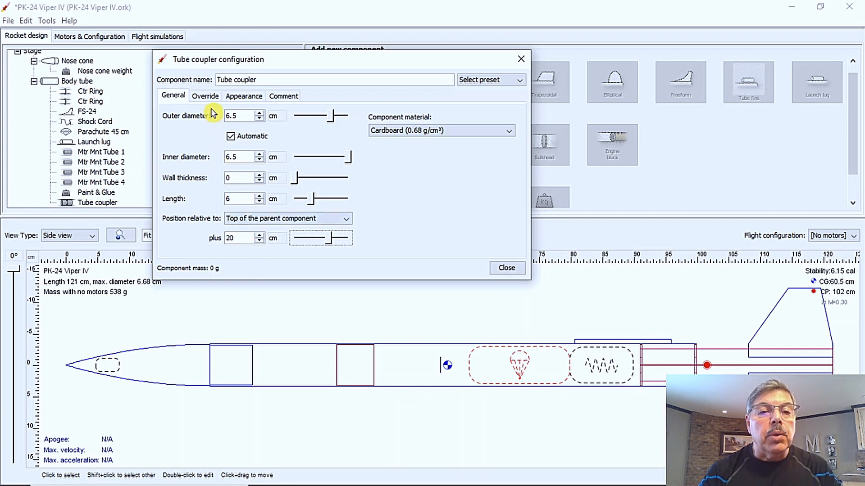
Step: Override the tube coupler's mass to 10 g, raising the motorless rocket to 548 g
left_click(204, 96)
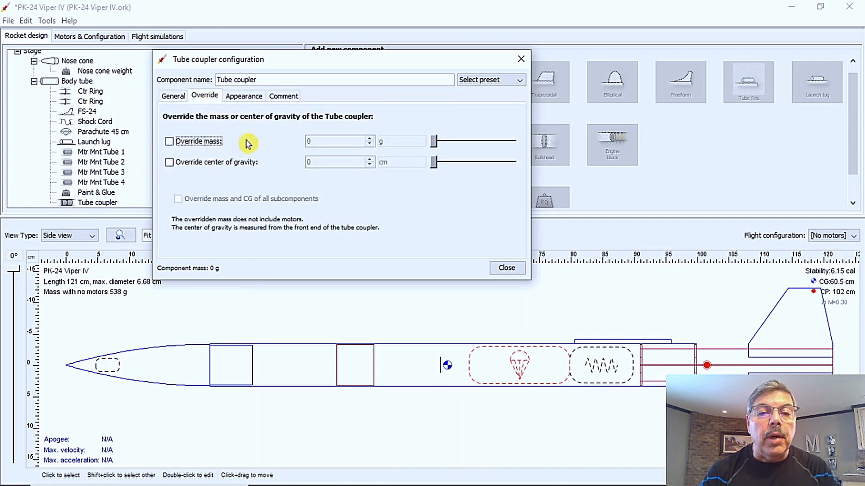
left_click(169, 141)
type("10")
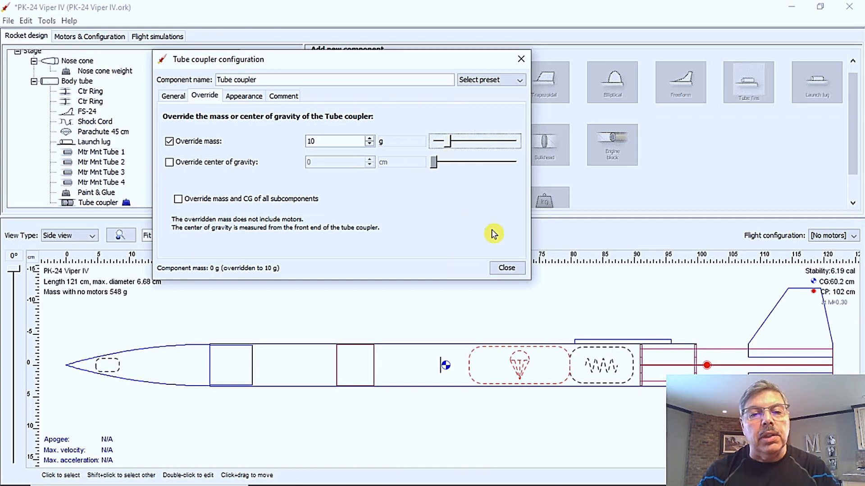
mouse_move(491, 259)
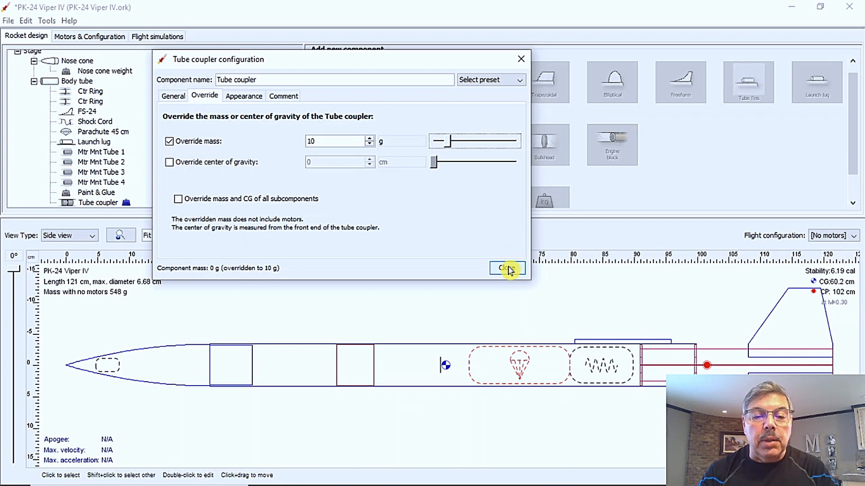
left_click(506, 269)
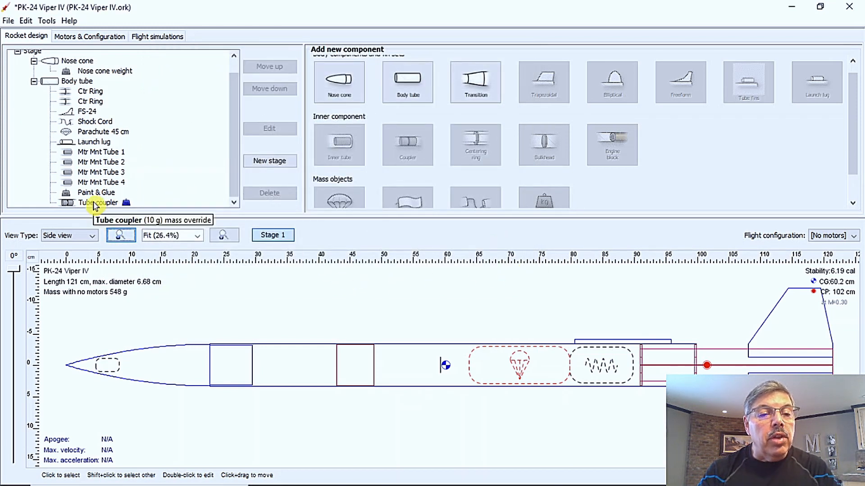
mouse_move(240, 178)
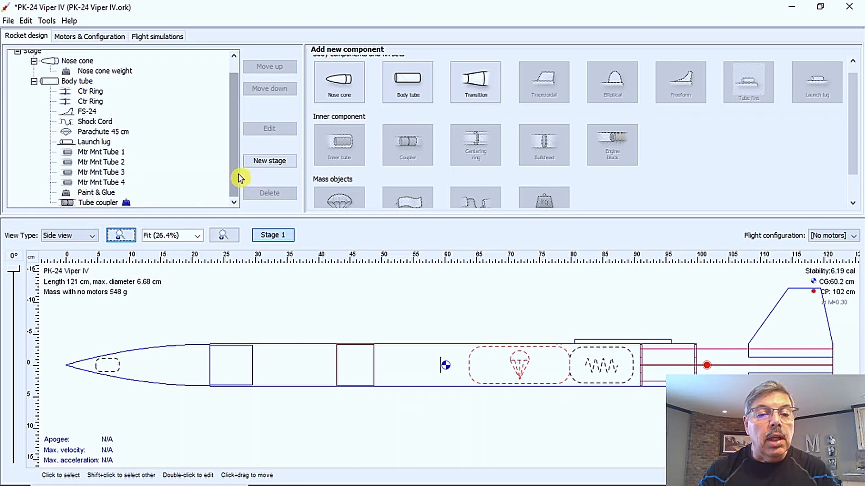
mouse_move(154, 182)
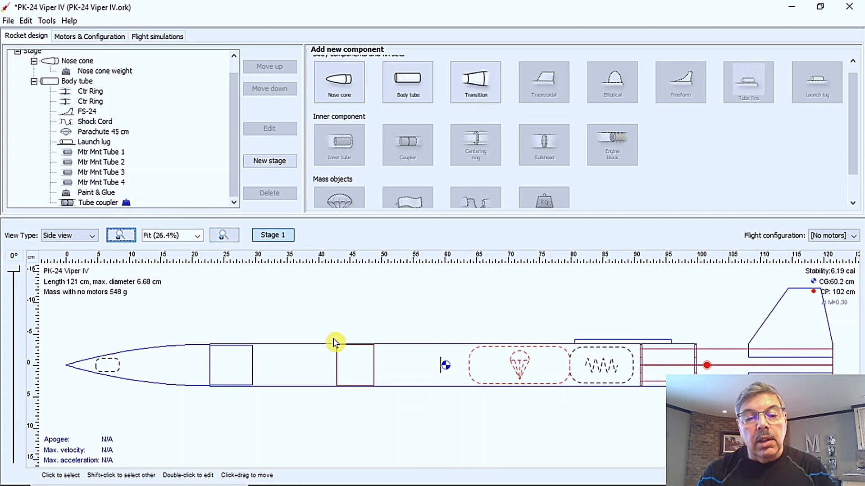
Step: Change the tube coupler's length to 11 cm, keeping motorless mass at 548 g
left_click(333, 342)
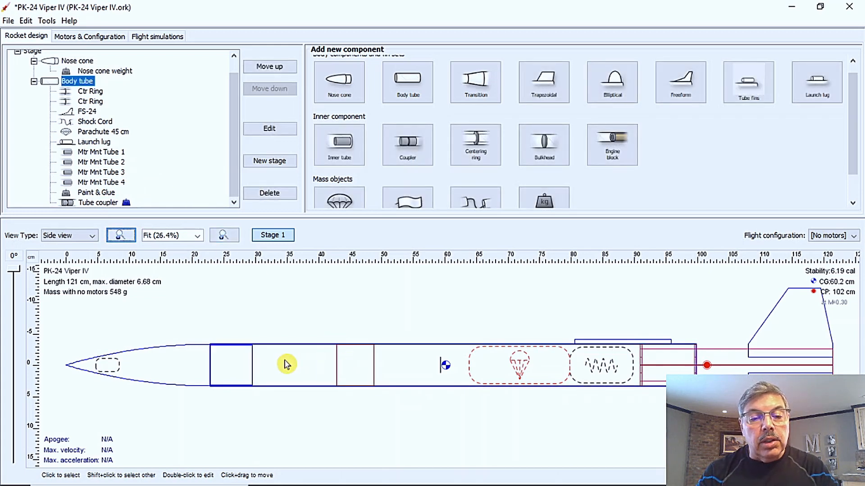
mouse_move(358, 365)
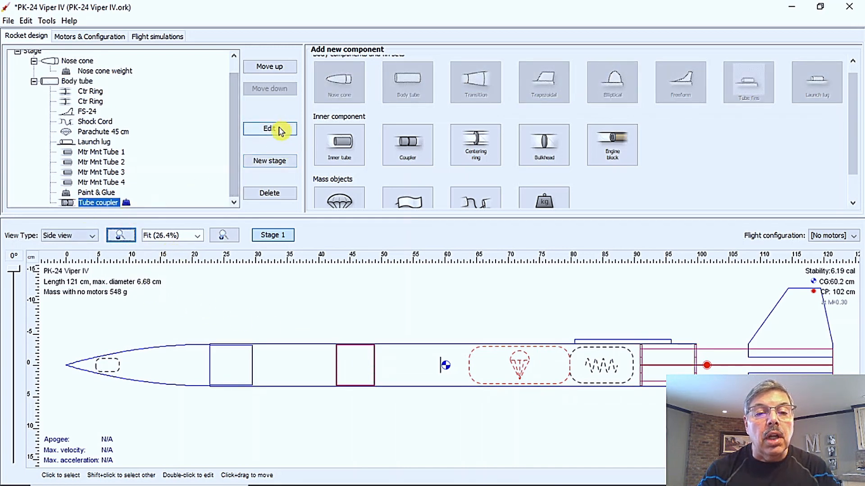
left_click(269, 128)
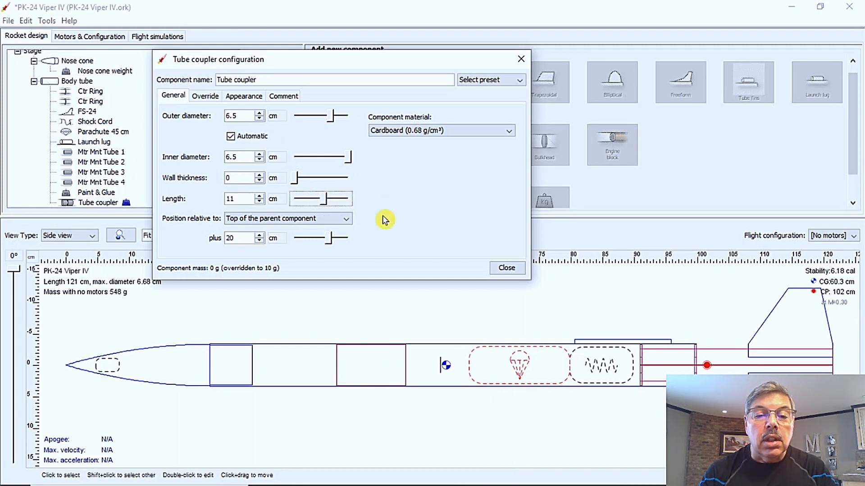
left_click(506, 268)
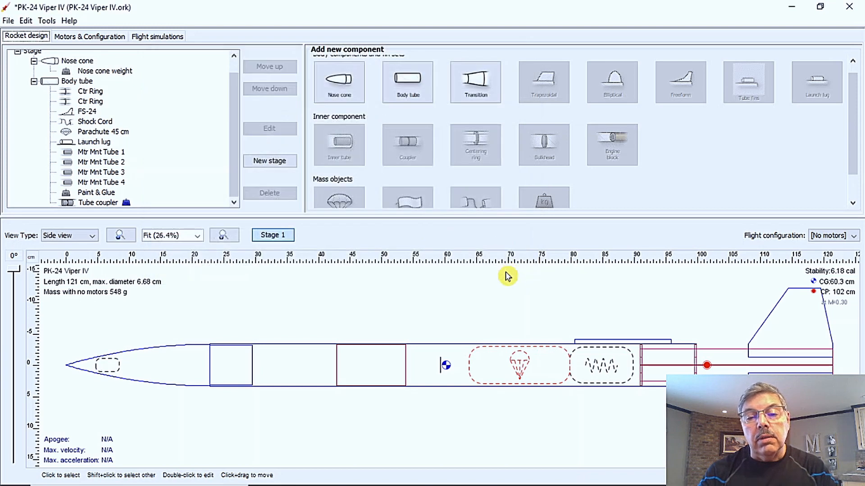
mouse_move(403, 296)
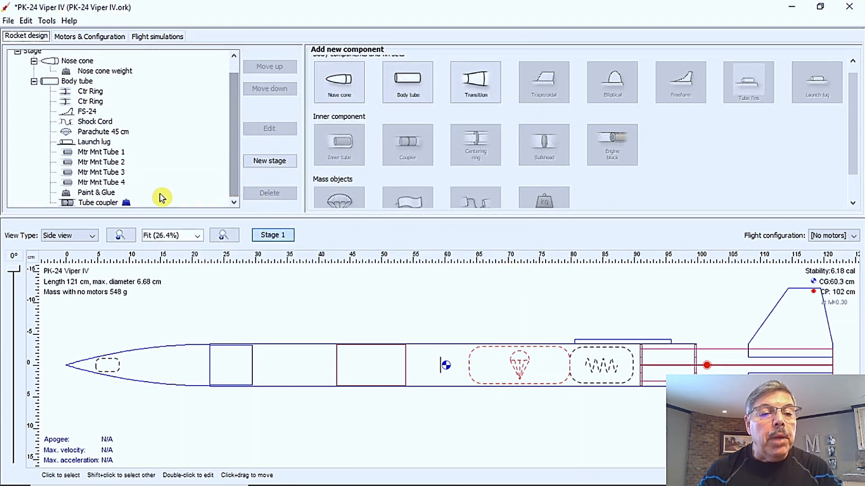
left_click(96, 192)
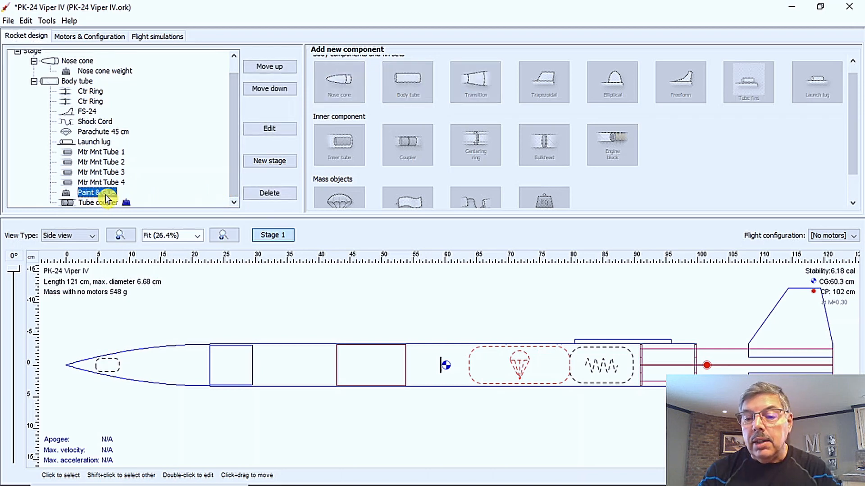
double_click(93, 192)
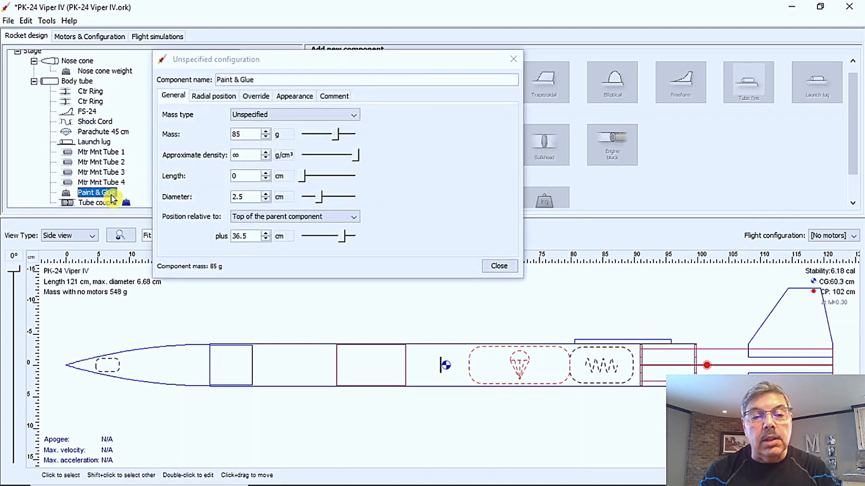
mouse_move(449, 170)
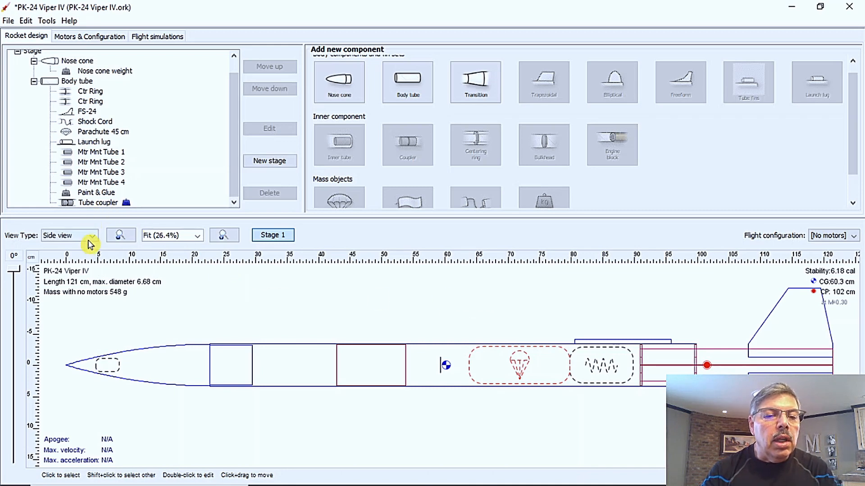
left_click(92, 235)
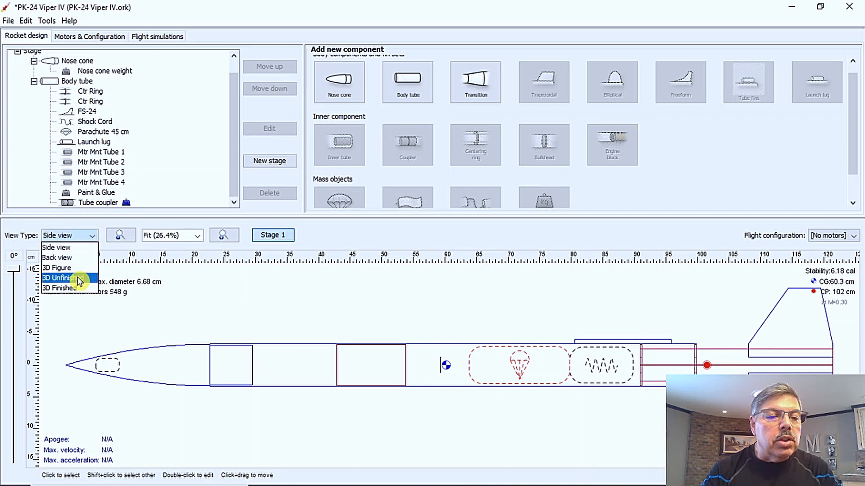
left_click(61, 277)
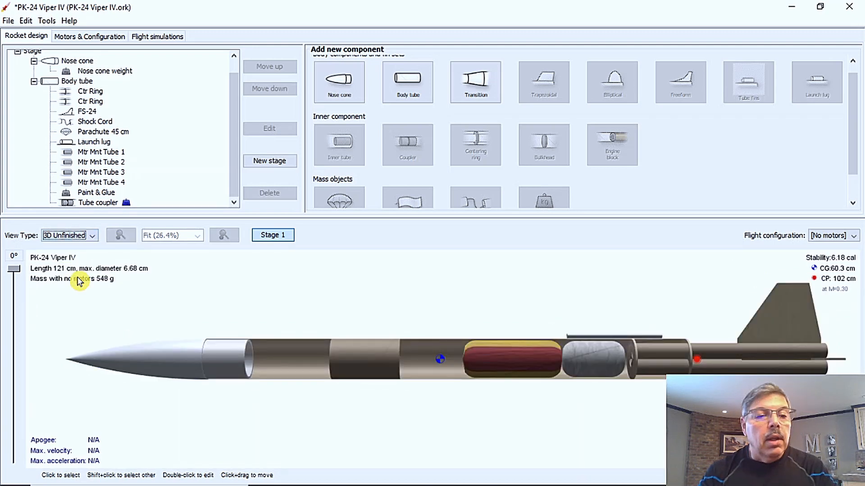
left_click(92, 236)
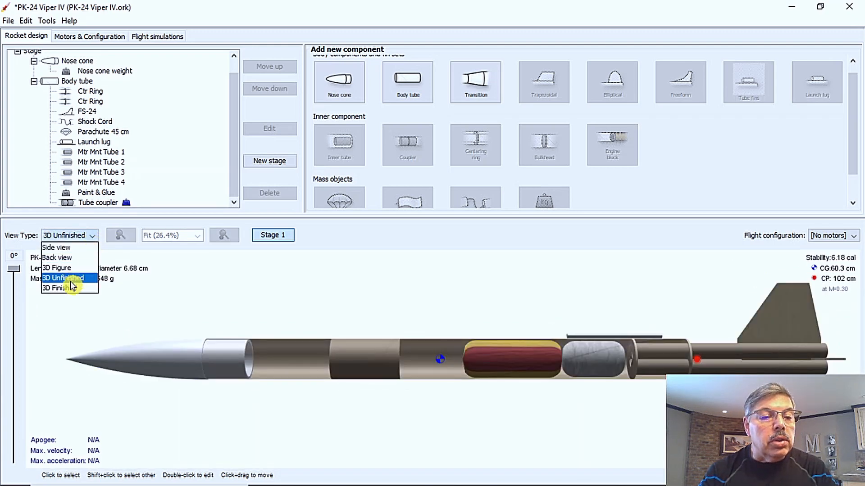
left_click(57, 287)
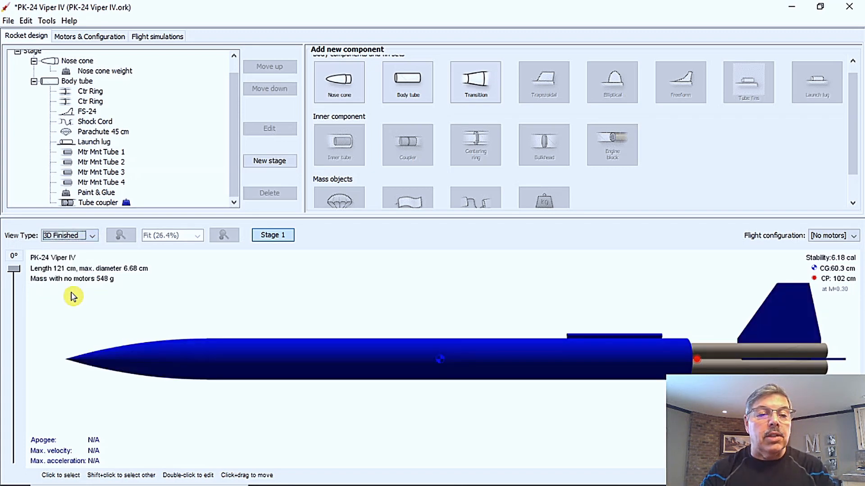
left_click(92, 235)
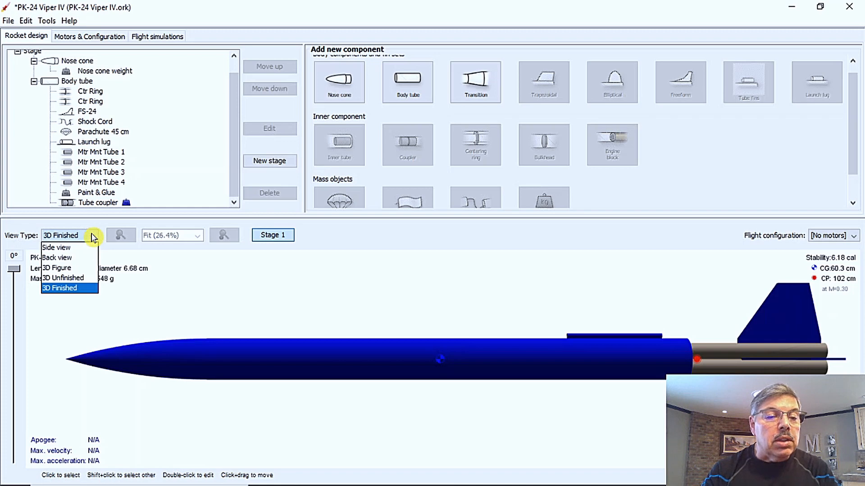
left_click(56, 247)
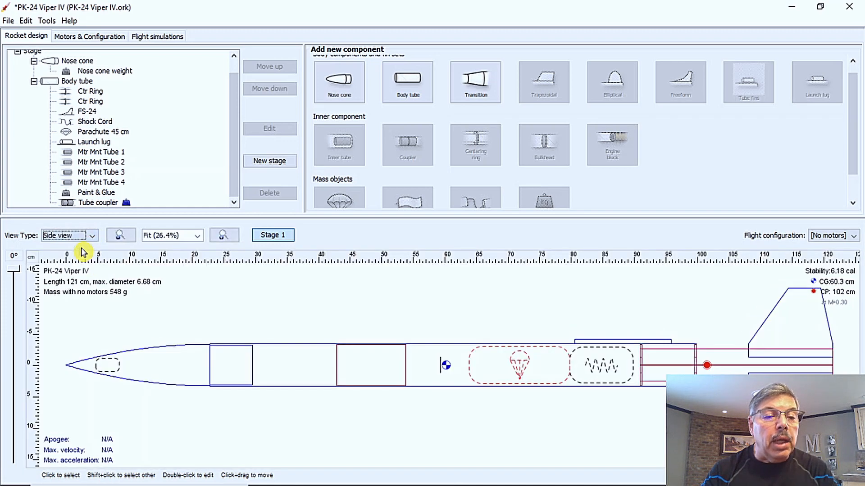
mouse_move(234, 291)
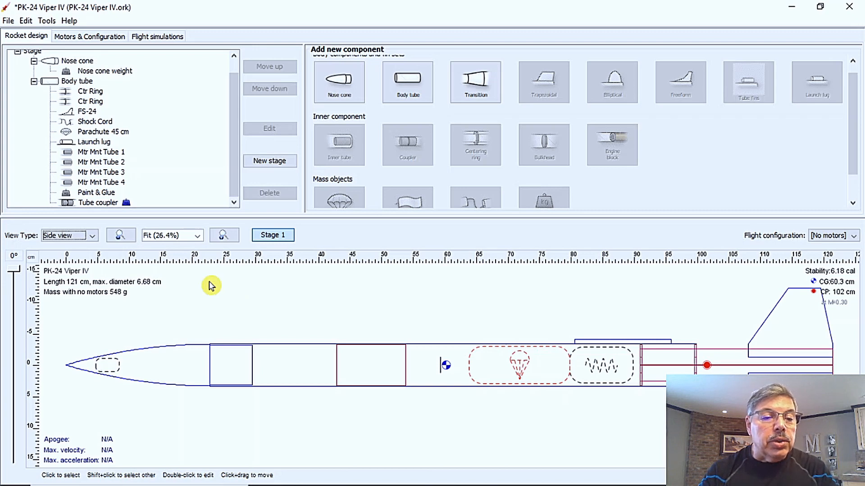
mouse_move(160, 302)
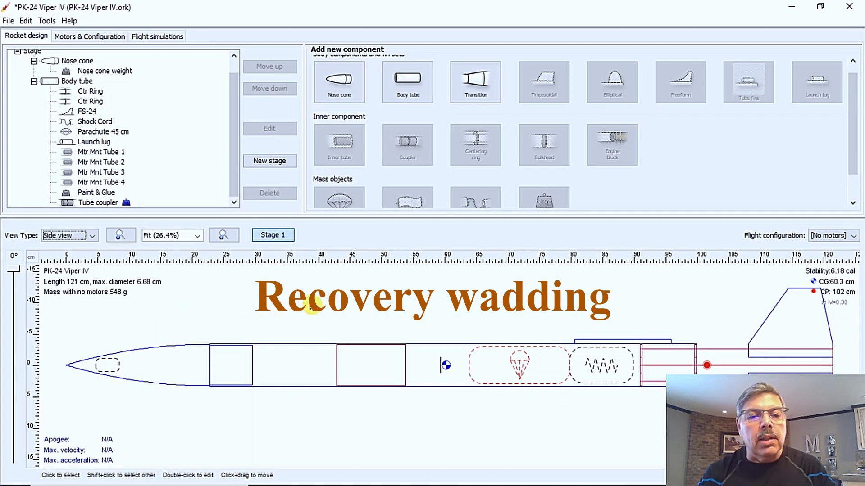
mouse_move(413, 273)
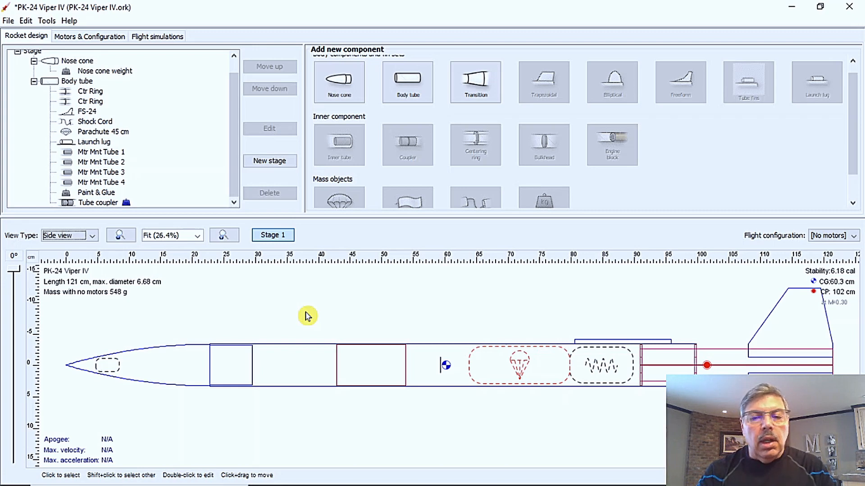
mouse_move(829, 209)
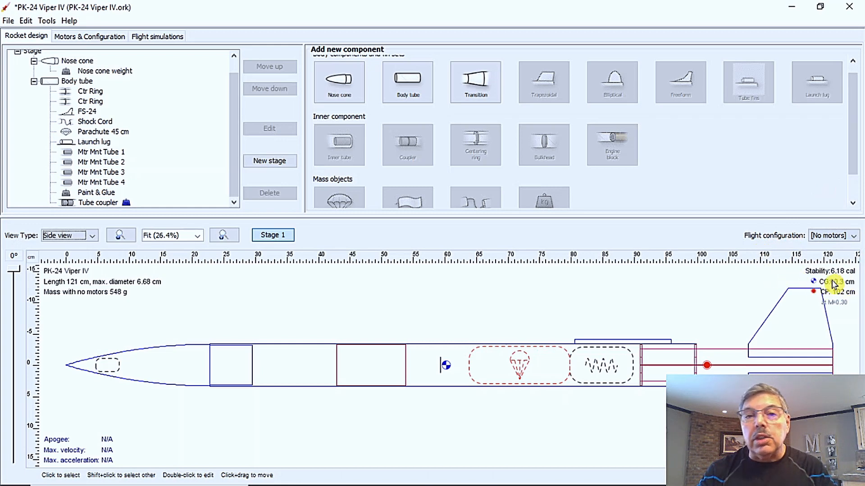
mouse_move(687, 300)
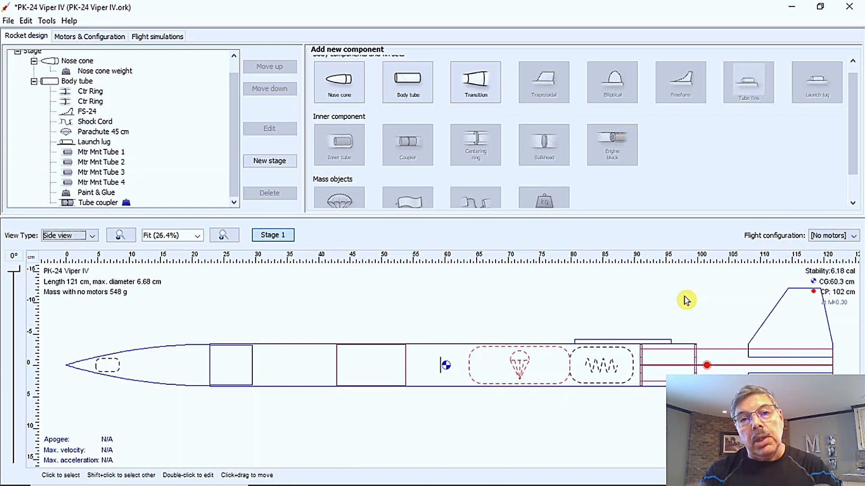